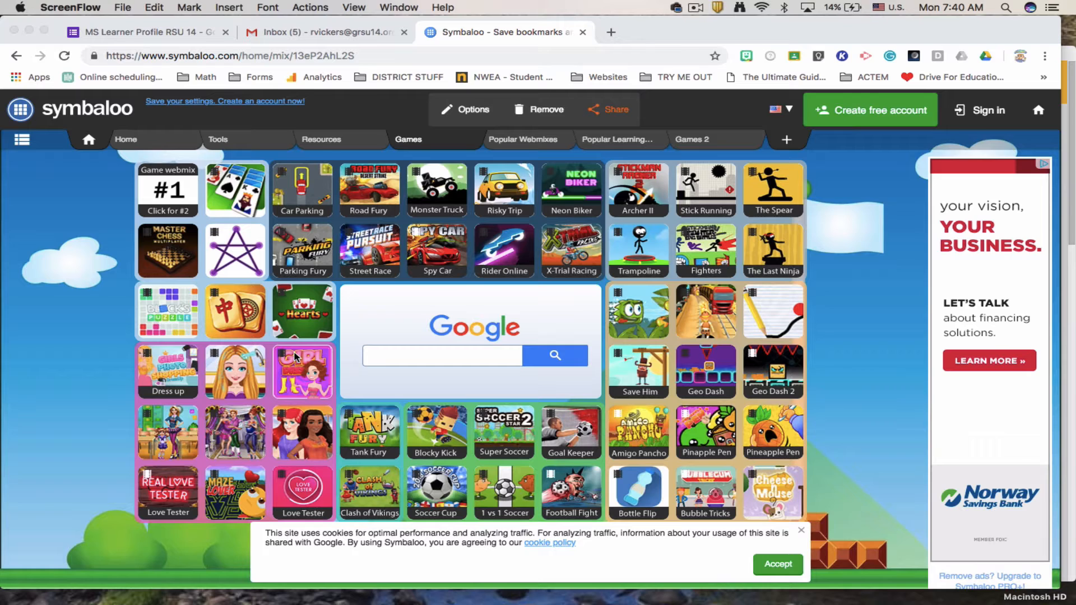
{"action": "mouse_move", "coordinate": [182, 327]}
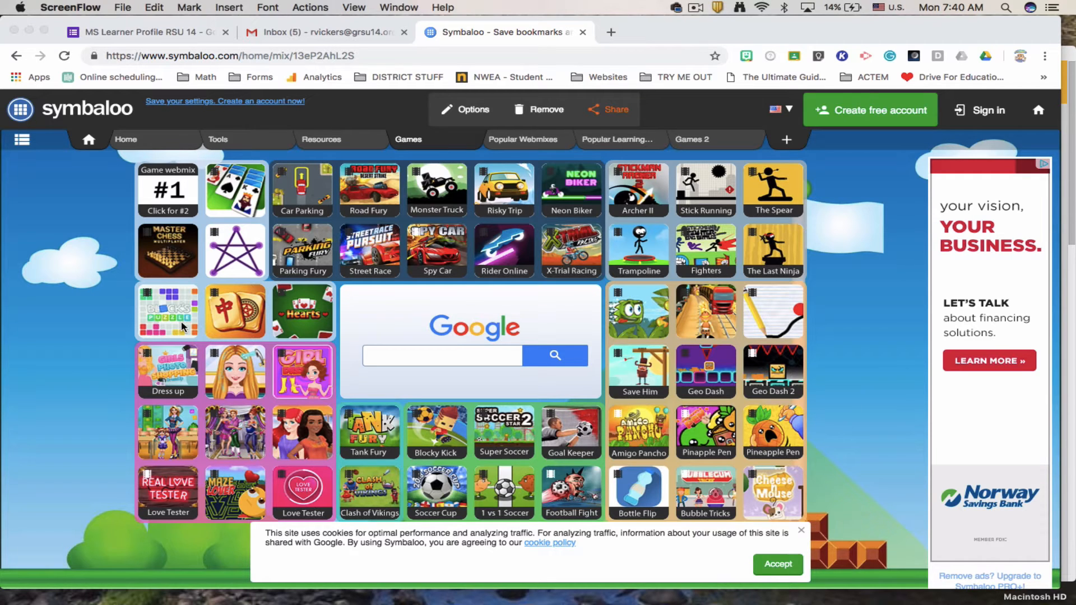
{"action": "mouse_move", "coordinate": [755, 363]}
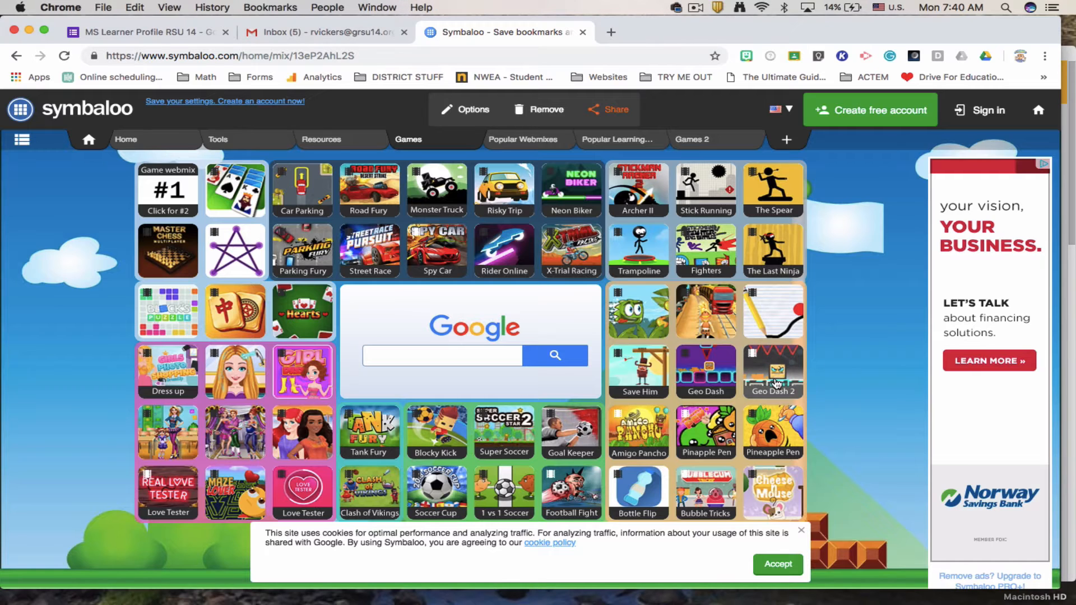
{"action": "mouse_move", "coordinate": [706, 311]}
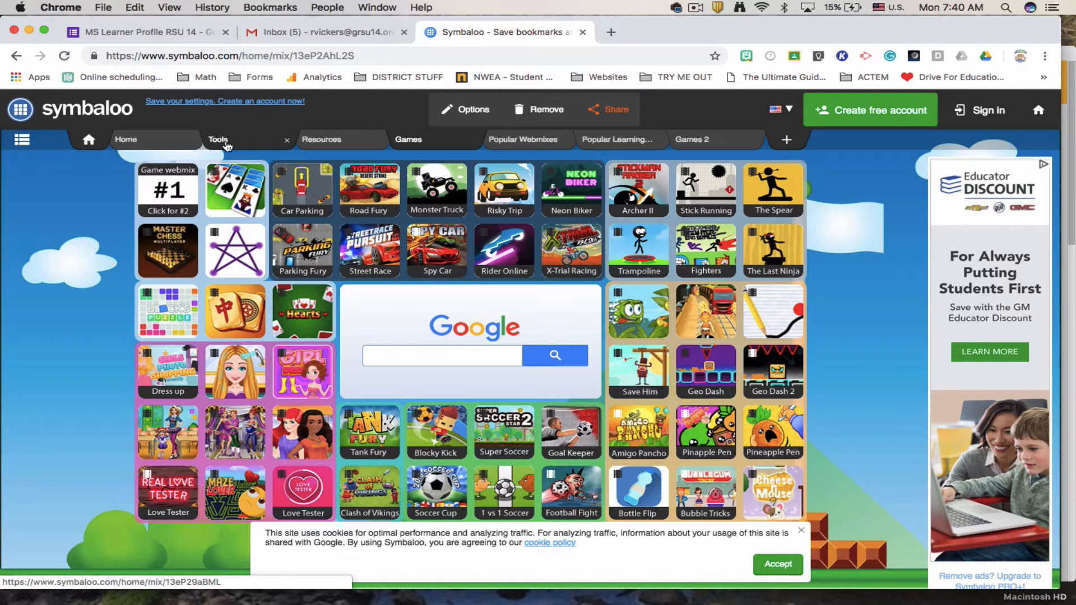
Switch to the Tools webmix and look over its Tools and Deals tile groups
{"action": "left_click", "coordinate": [218, 140]}
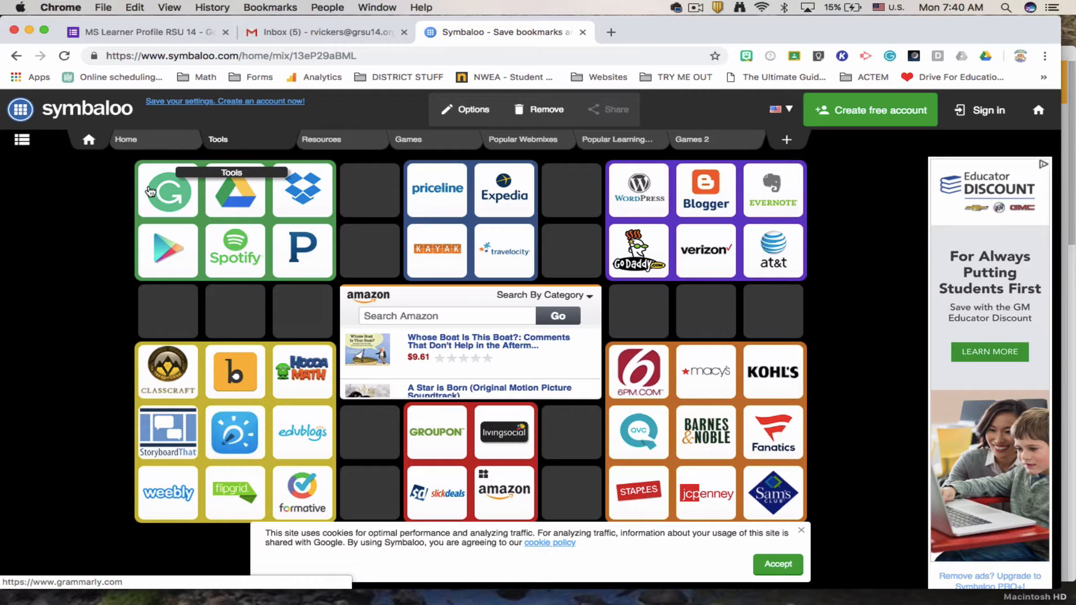
{"action": "mouse_move", "coordinate": [165, 190]}
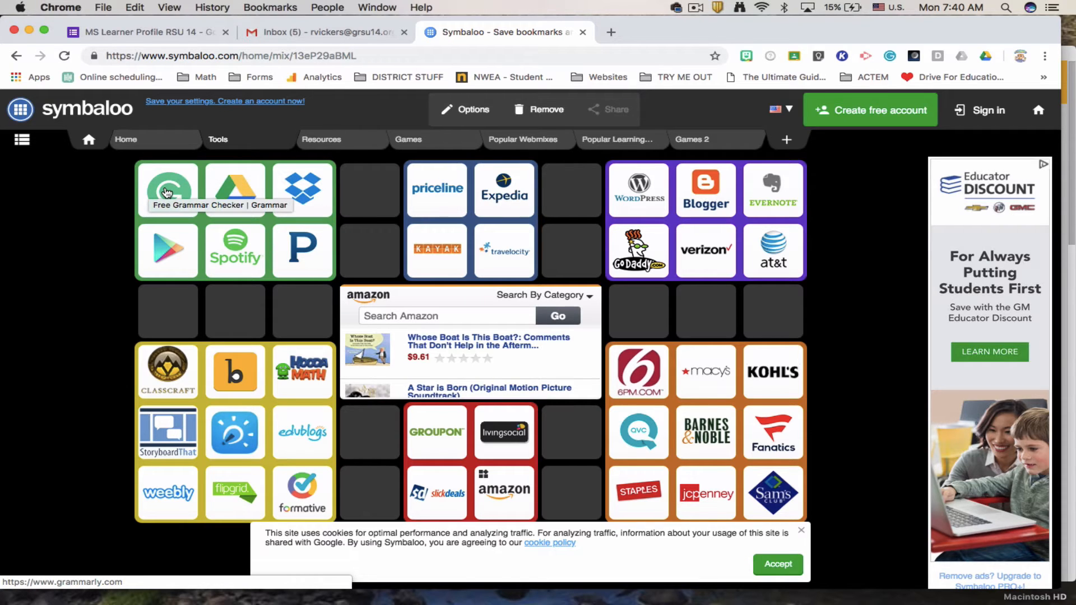
{"action": "mouse_move", "coordinate": [235, 187]}
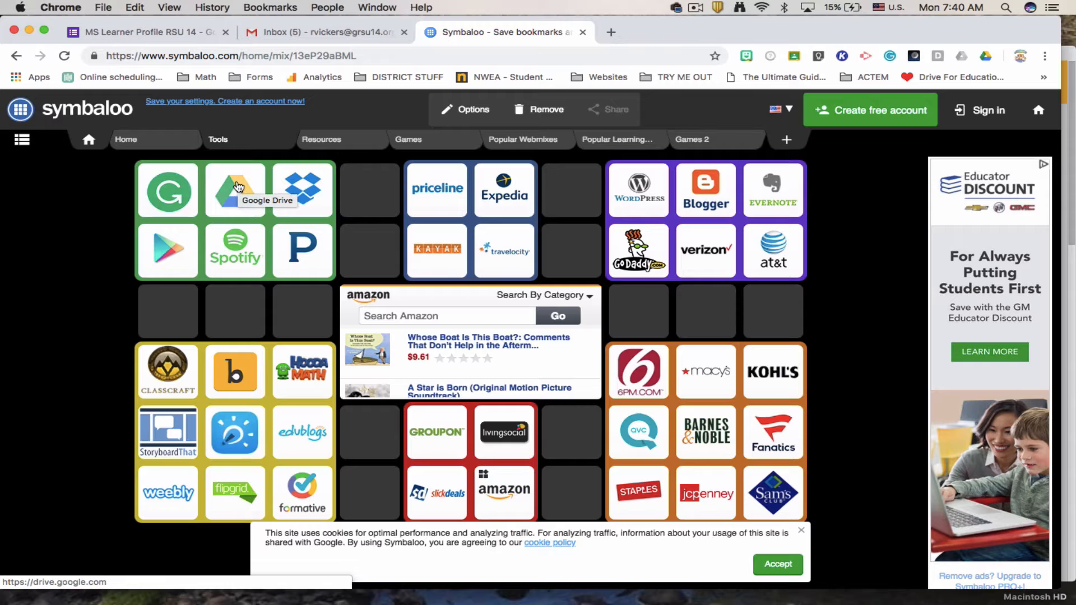
{"action": "mouse_move", "coordinate": [302, 190]}
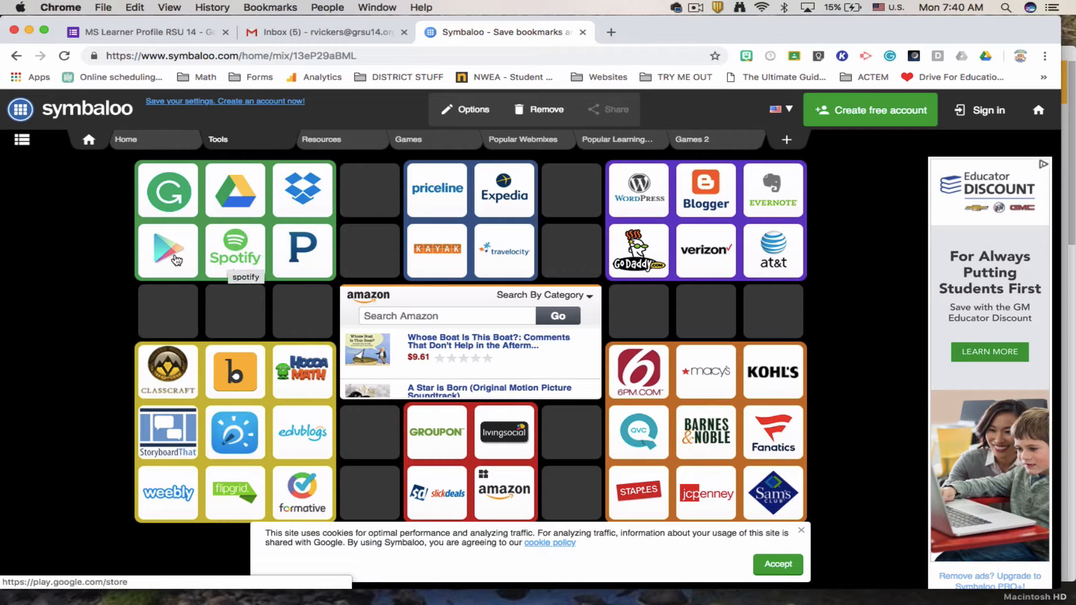
{"action": "mouse_move", "coordinate": [371, 193]}
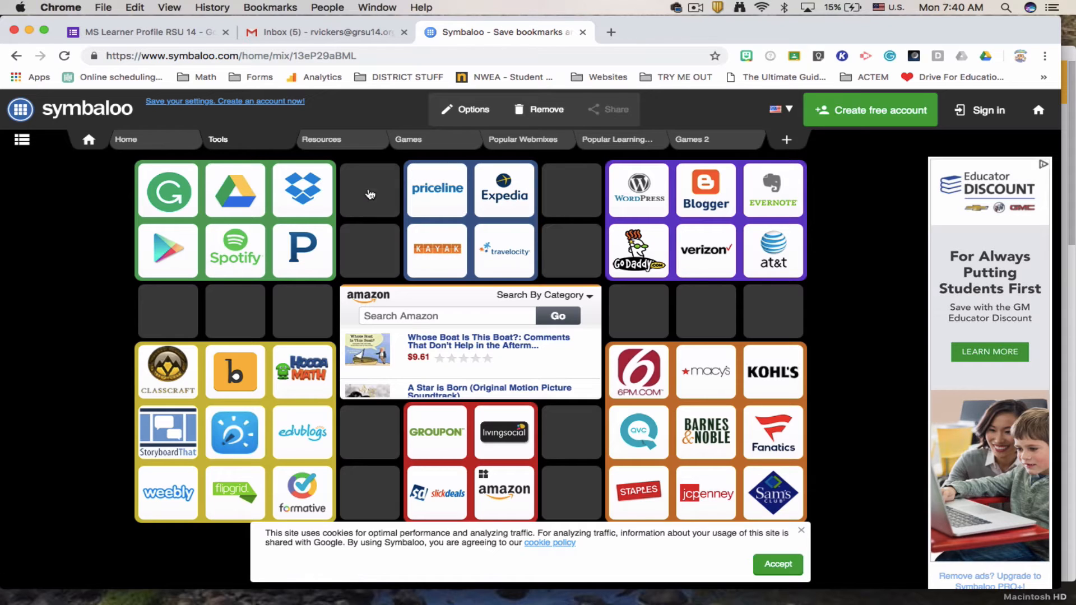
{"action": "mouse_move", "coordinate": [235, 190]}
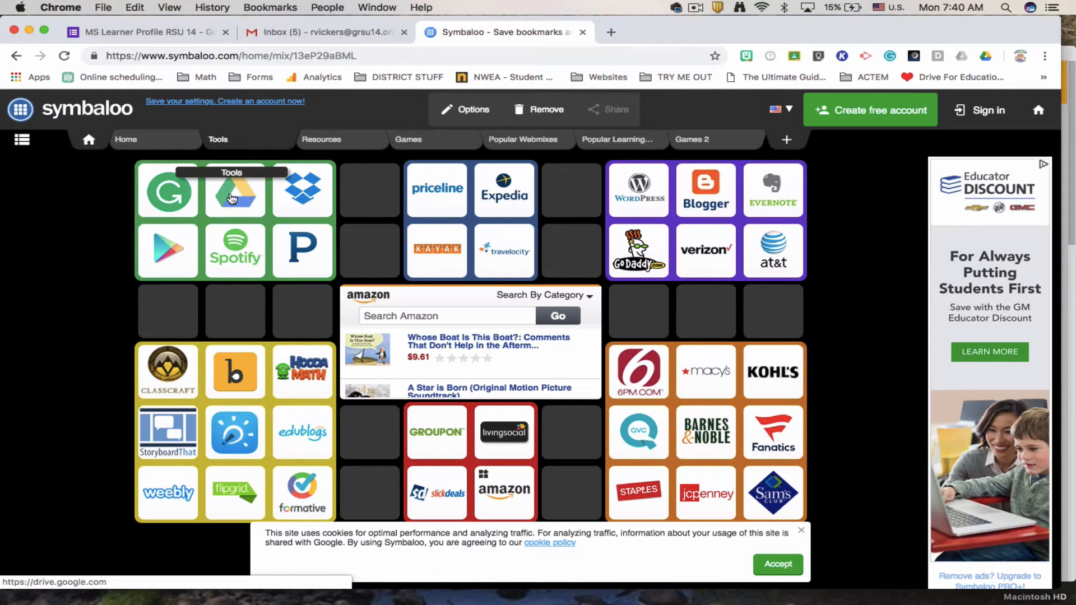
{"action": "left_click", "coordinate": [234, 190]}
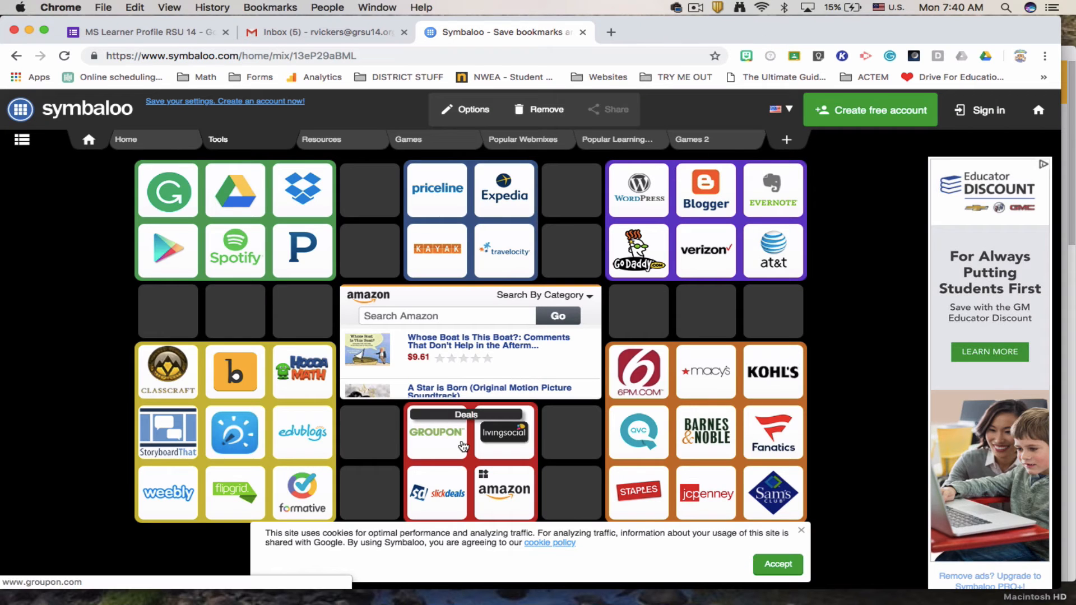
{"action": "mouse_move", "coordinate": [436, 432]}
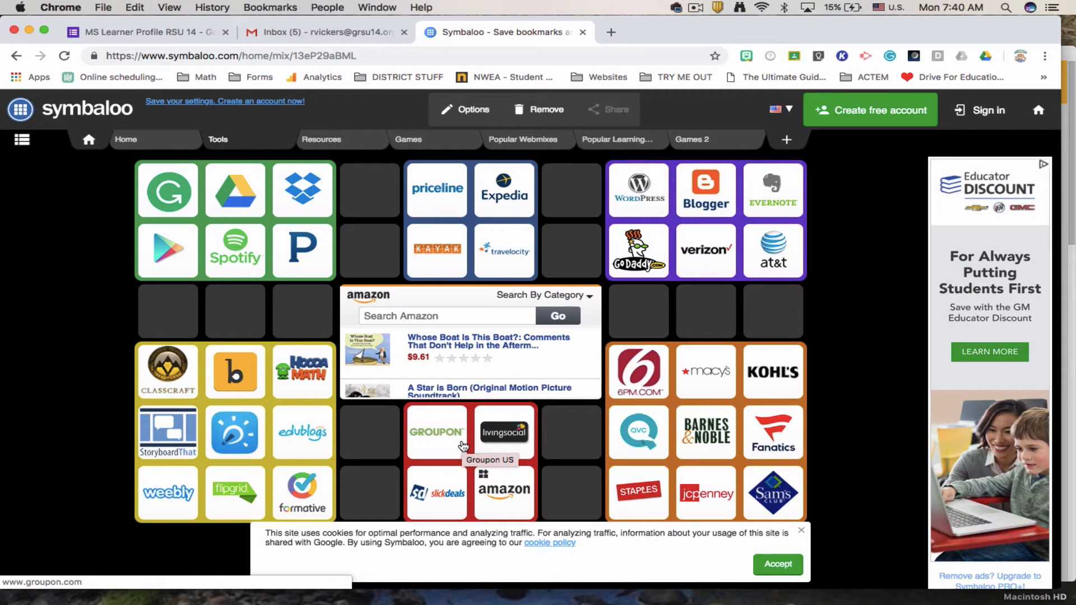
{"action": "mouse_move", "coordinate": [638, 432]}
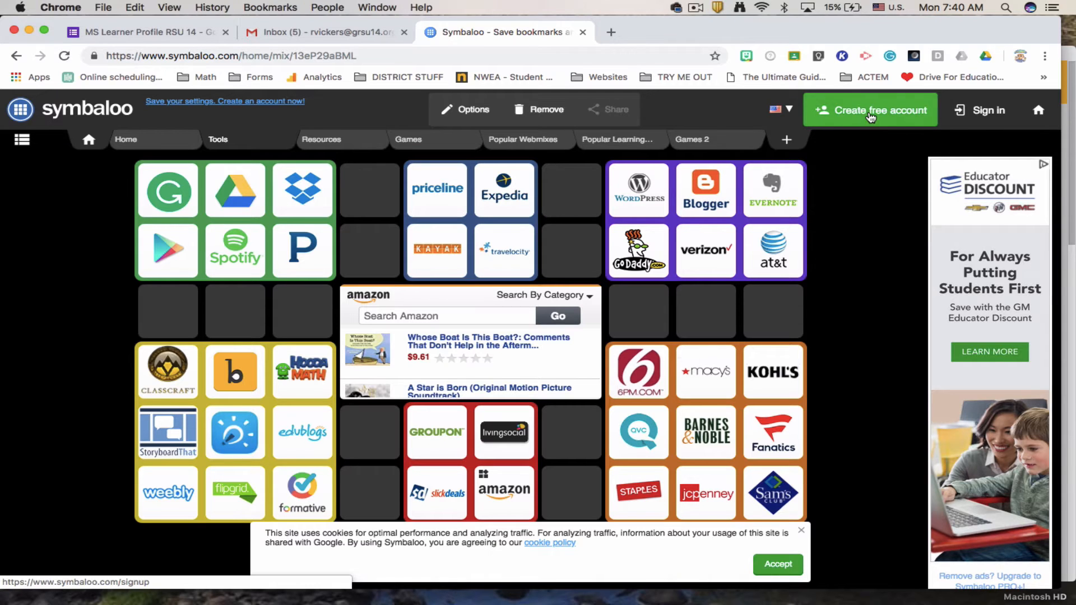
Start a free account as a Teacher on the free Symbaloo PRO for Teachers plan, reaching the credentials form
{"action": "left_click", "coordinate": [869, 110]}
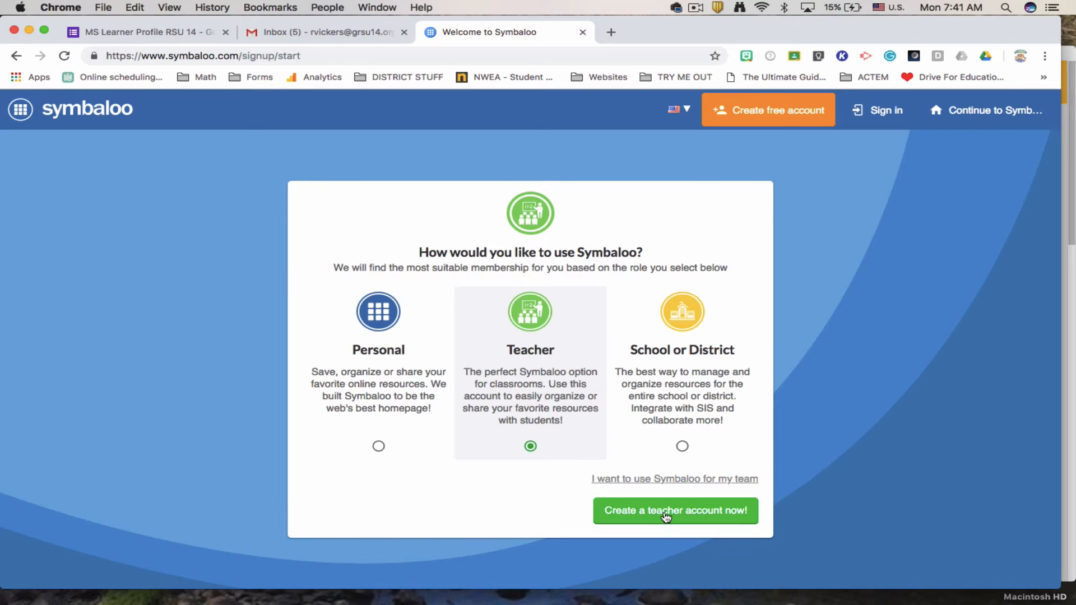
{"action": "left_click", "coordinate": [676, 510]}
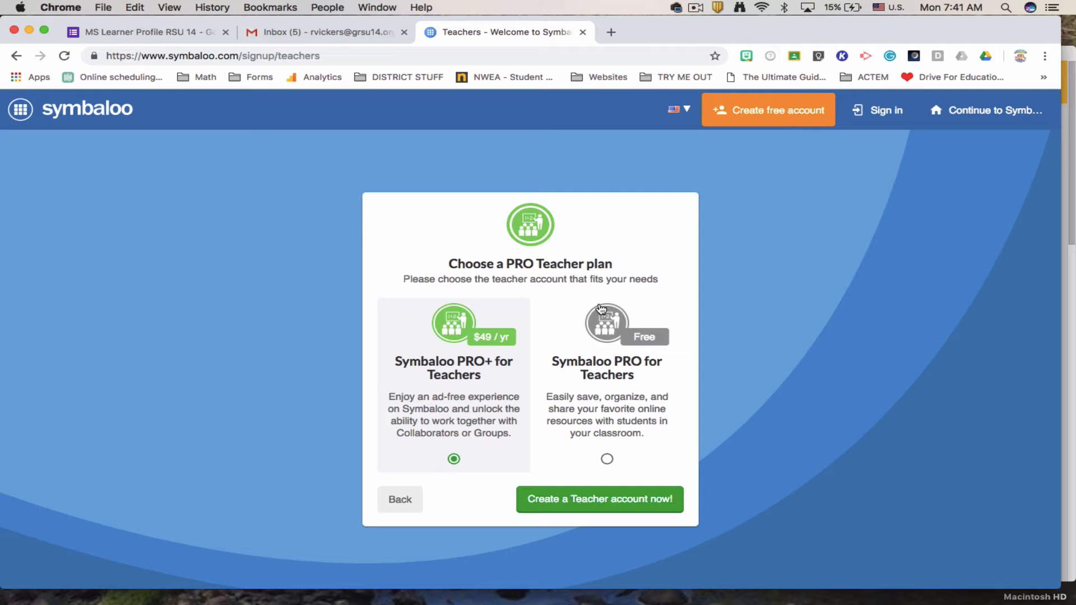
{"action": "left_click", "coordinate": [606, 458]}
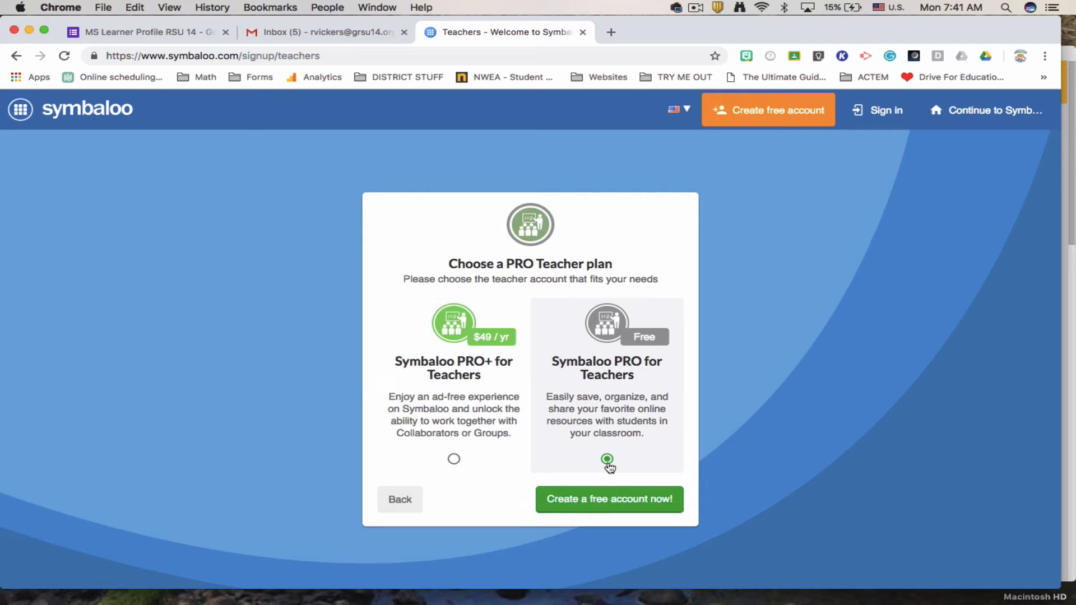
{"action": "left_click", "coordinate": [606, 459]}
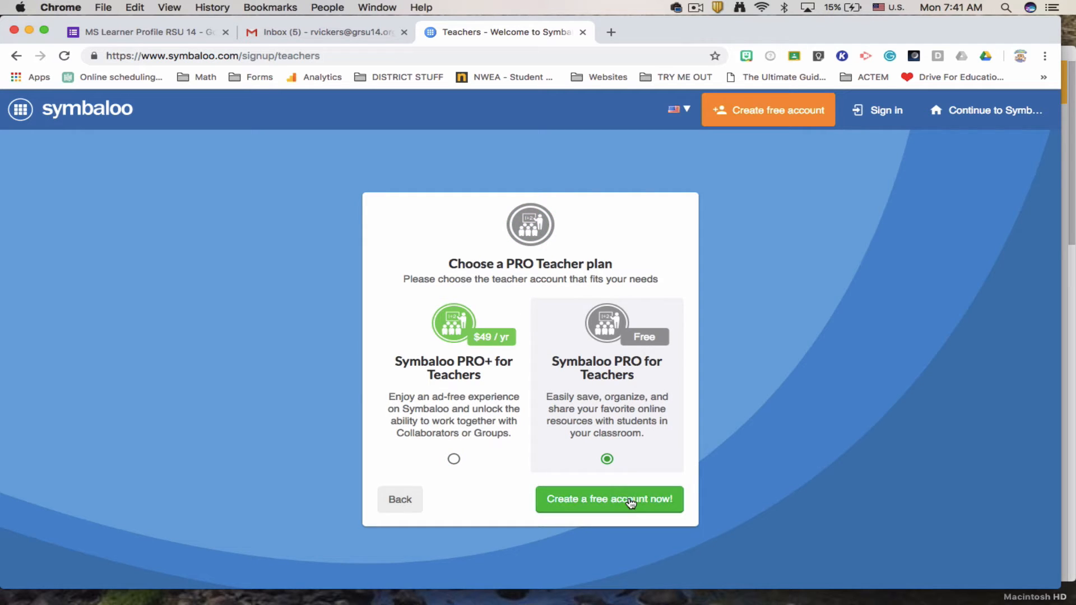
{"action": "left_click", "coordinate": [608, 499]}
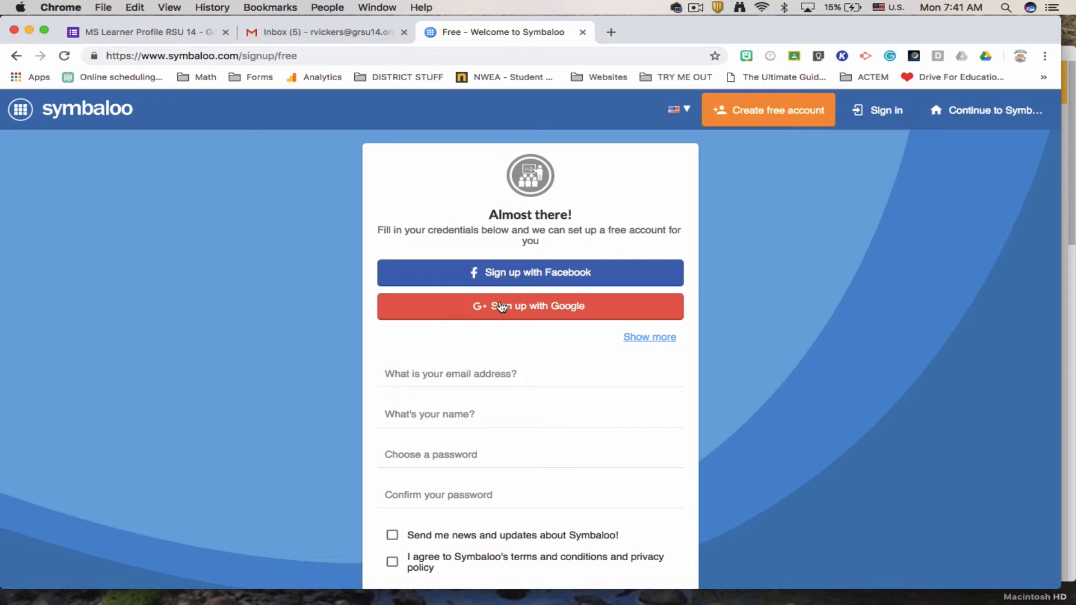
{"action": "mouse_move", "coordinate": [703, 211]}
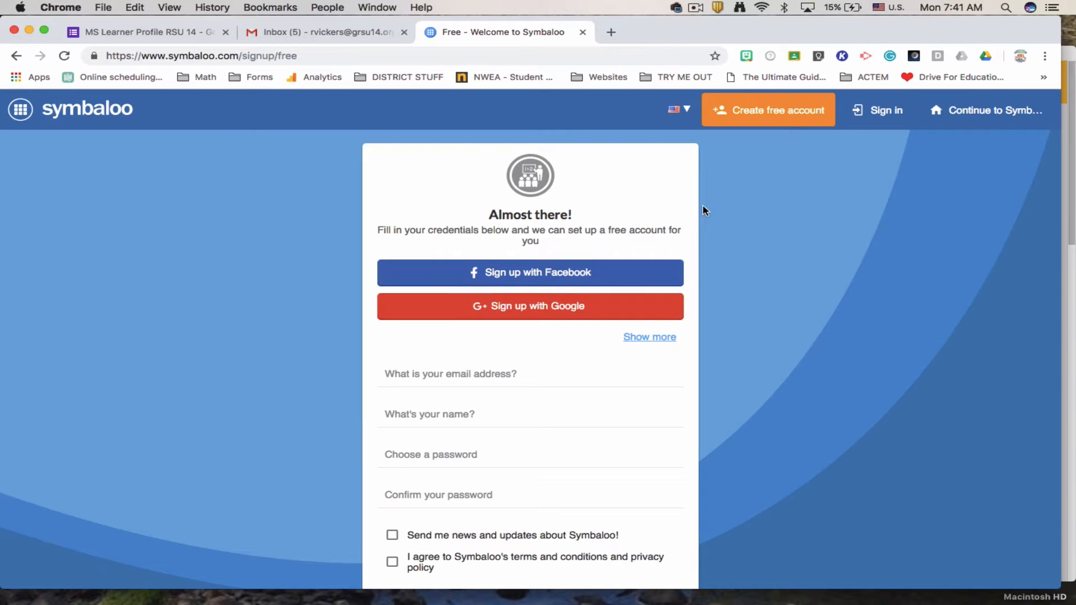
{"action": "mouse_move", "coordinate": [587, 355]}
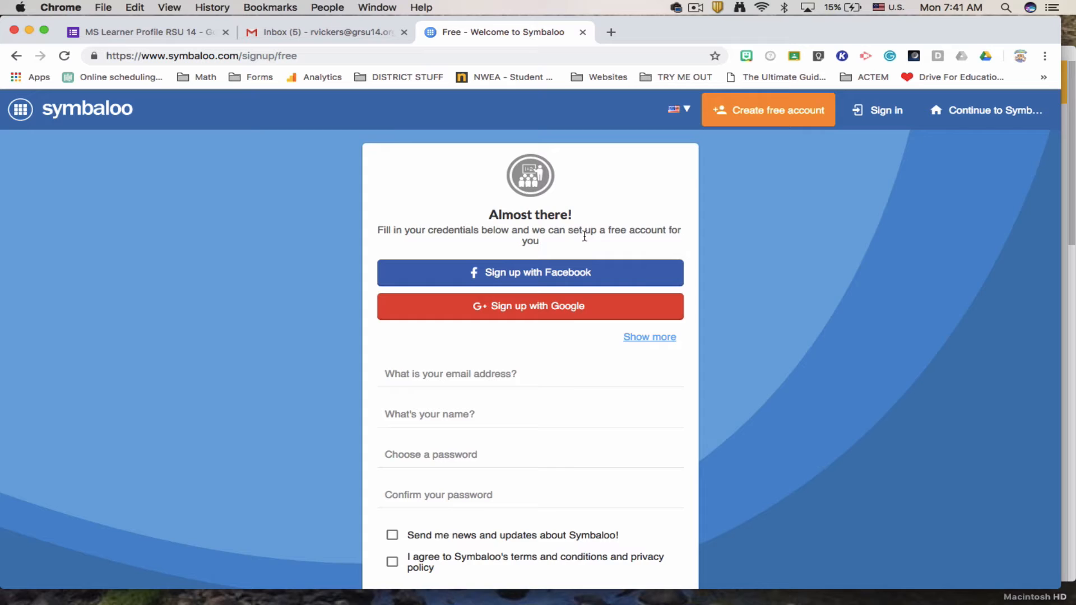
{"action": "mouse_move", "coordinate": [566, 306]}
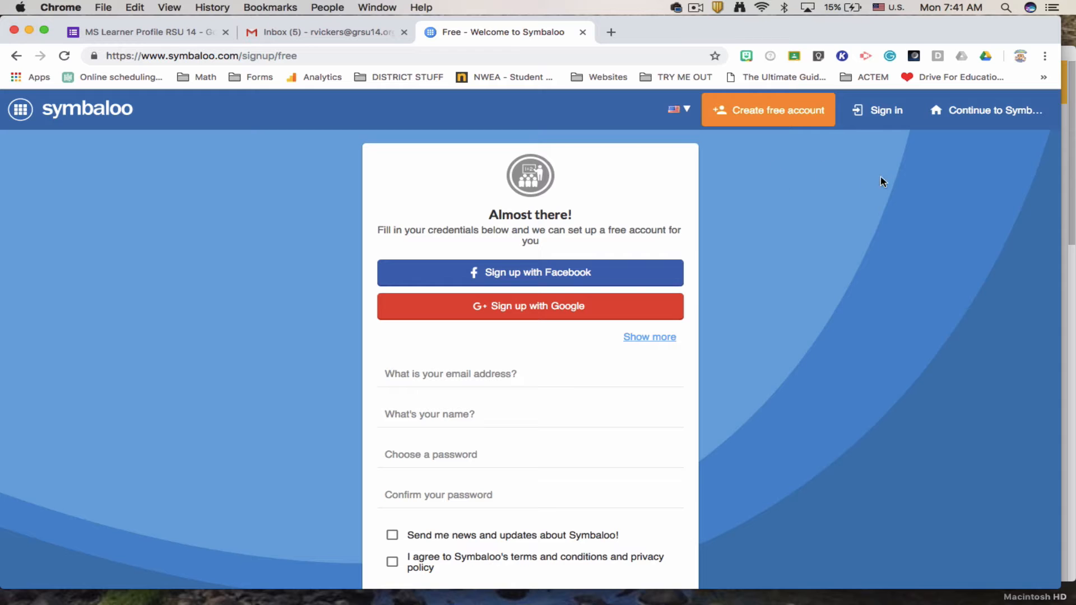
Sign in with a Google account and land on the personal workspace with the test webmix
{"action": "left_click", "coordinate": [884, 109]}
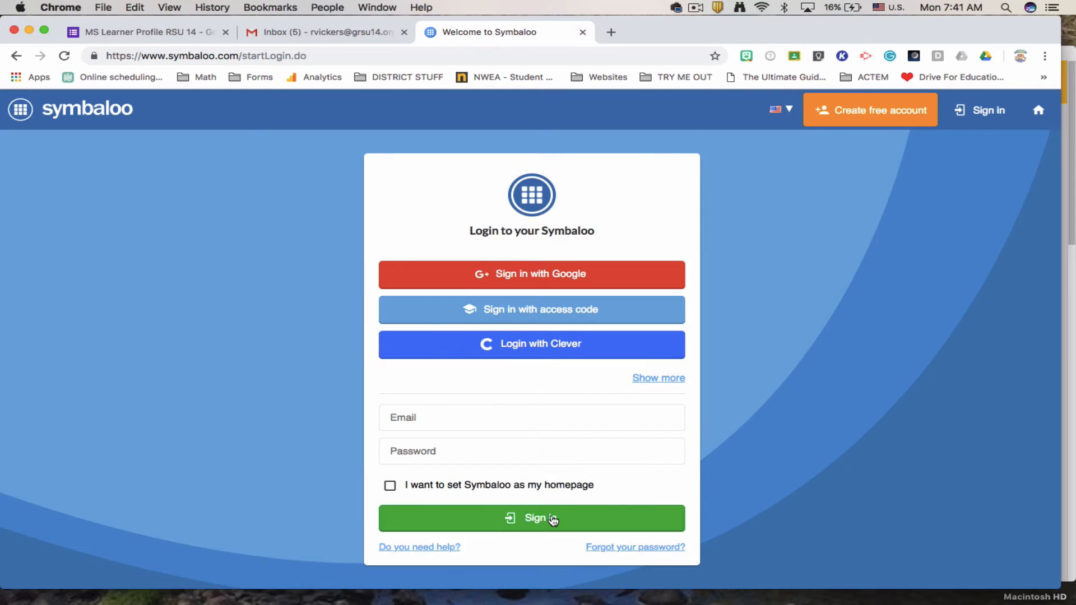
{"action": "left_click", "coordinate": [531, 518]}
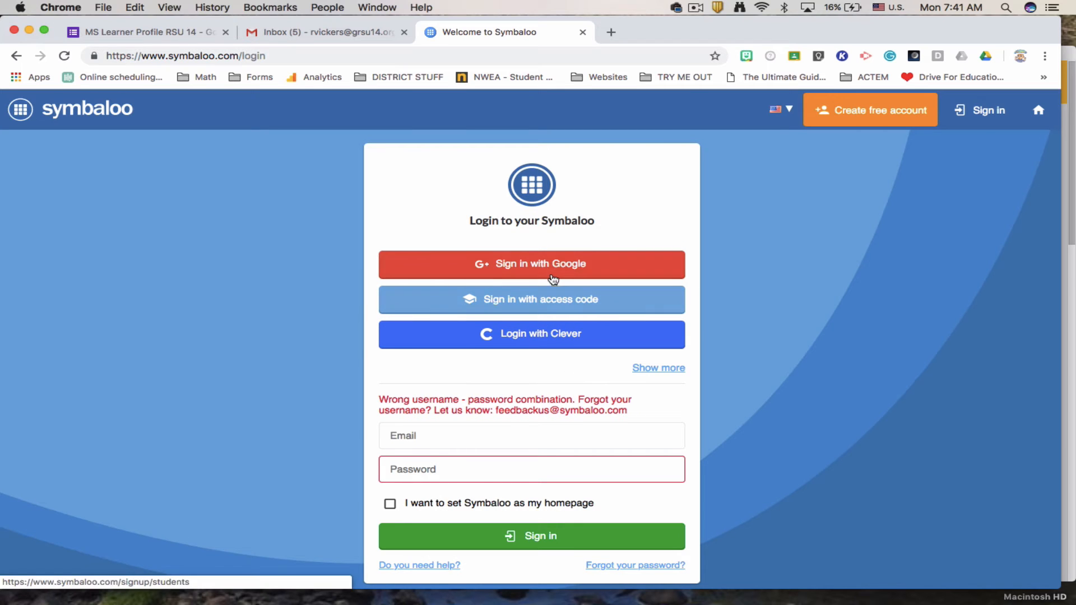
{"action": "left_click", "coordinate": [531, 264]}
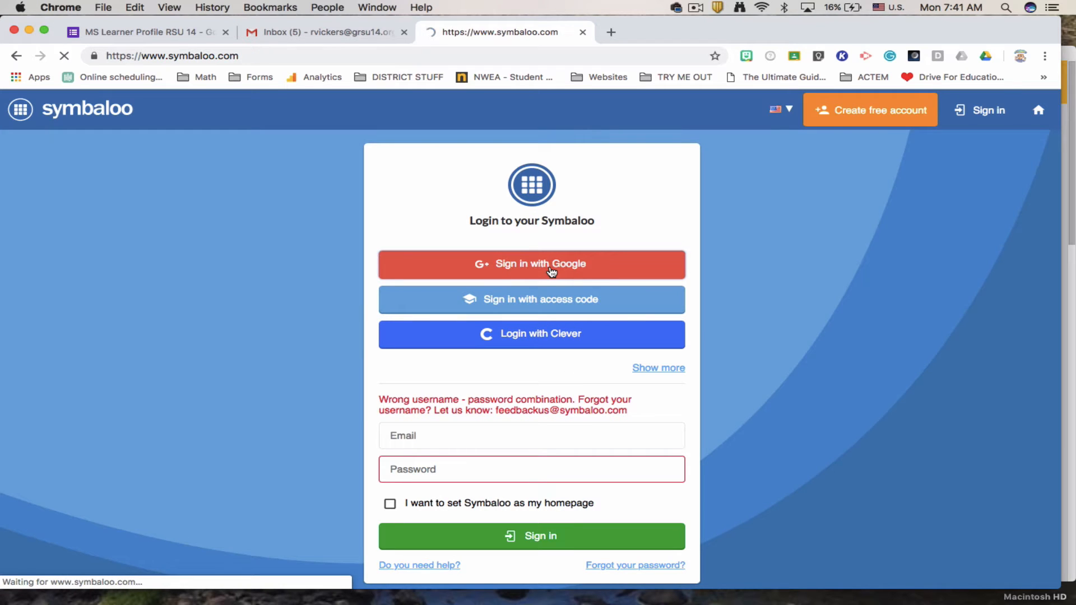
{"action": "left_click", "coordinate": [531, 264]}
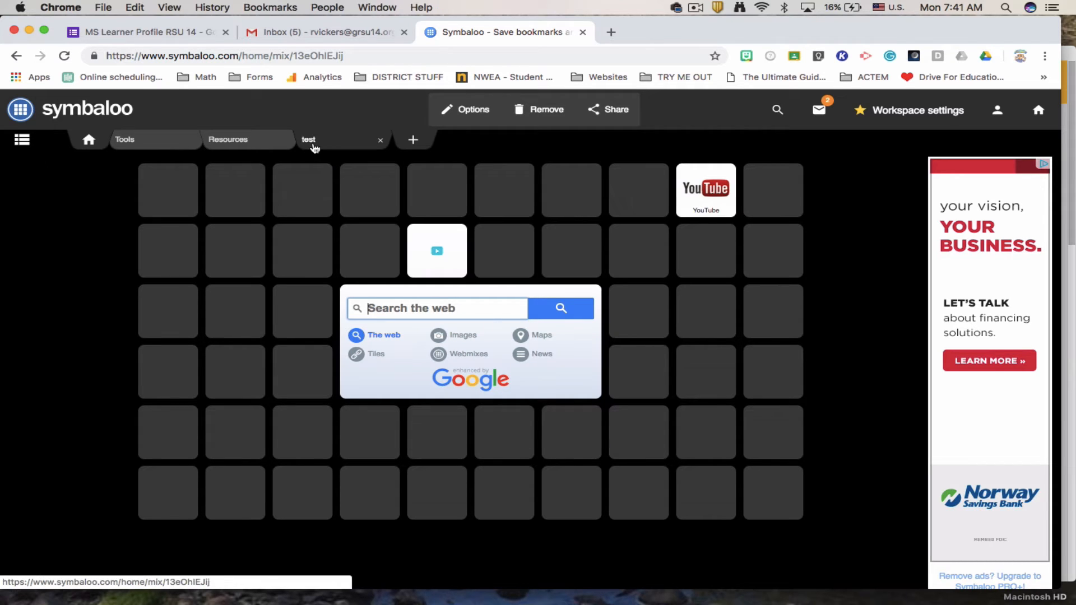
{"action": "mouse_move", "coordinate": [571, 432]}
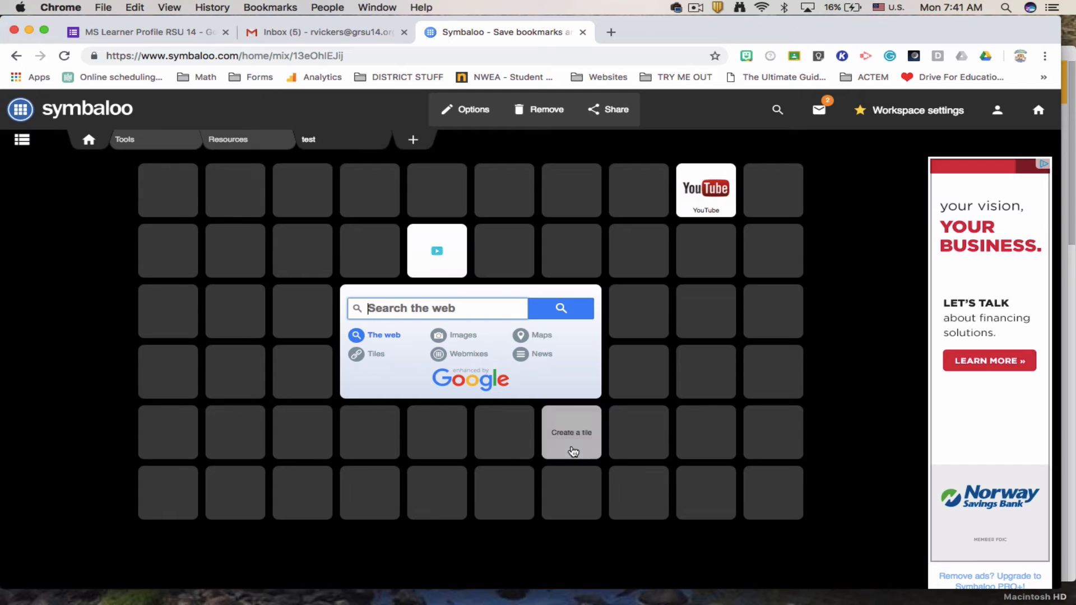
{"action": "mouse_move", "coordinate": [370, 190]}
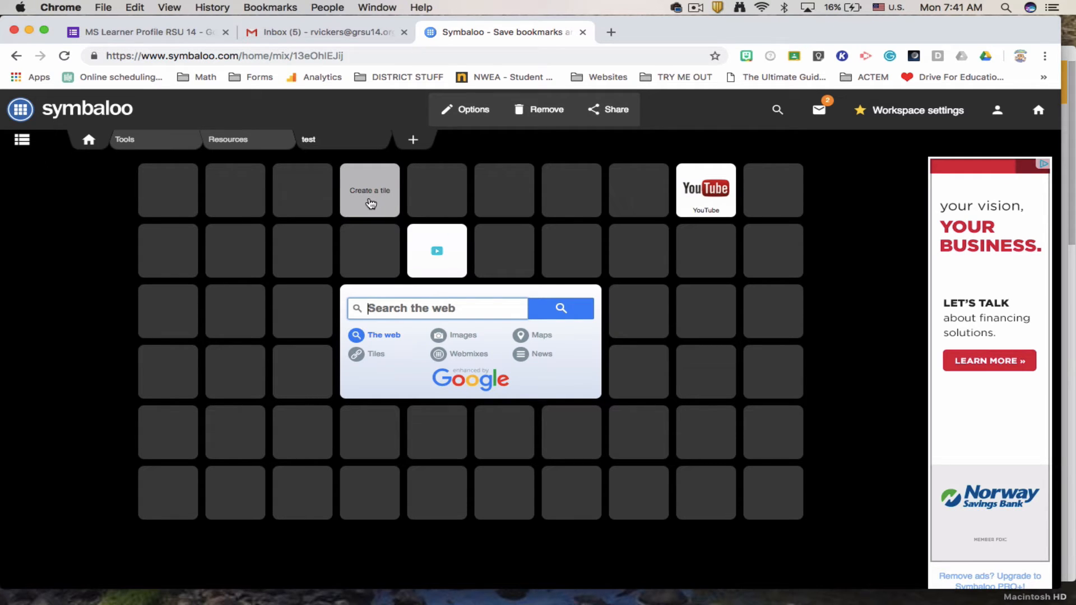
{"action": "left_click", "coordinate": [370, 190]}
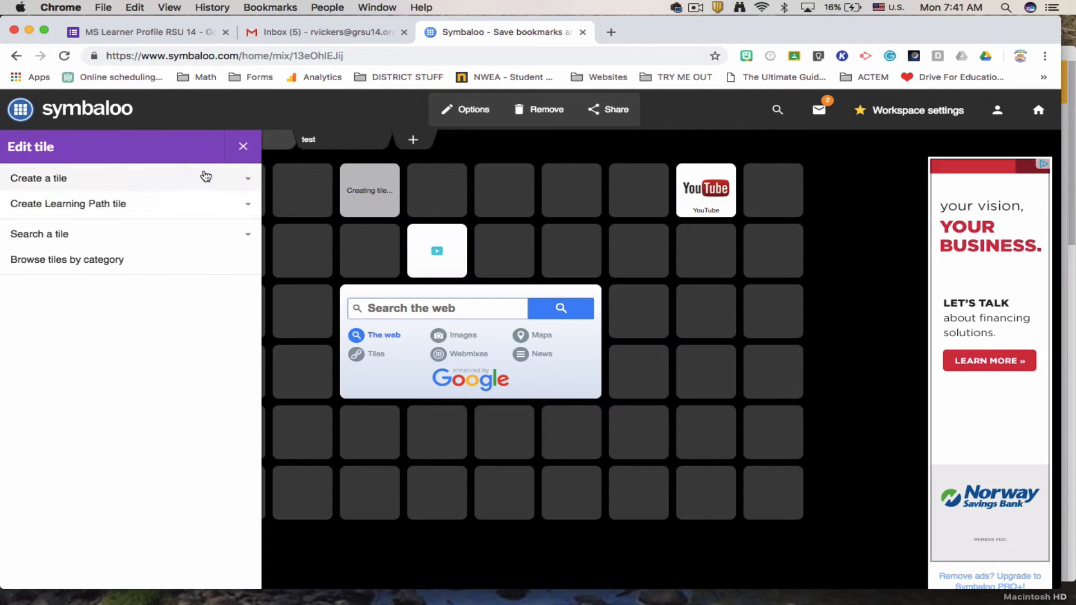
{"action": "mouse_move", "coordinate": [253, 181]}
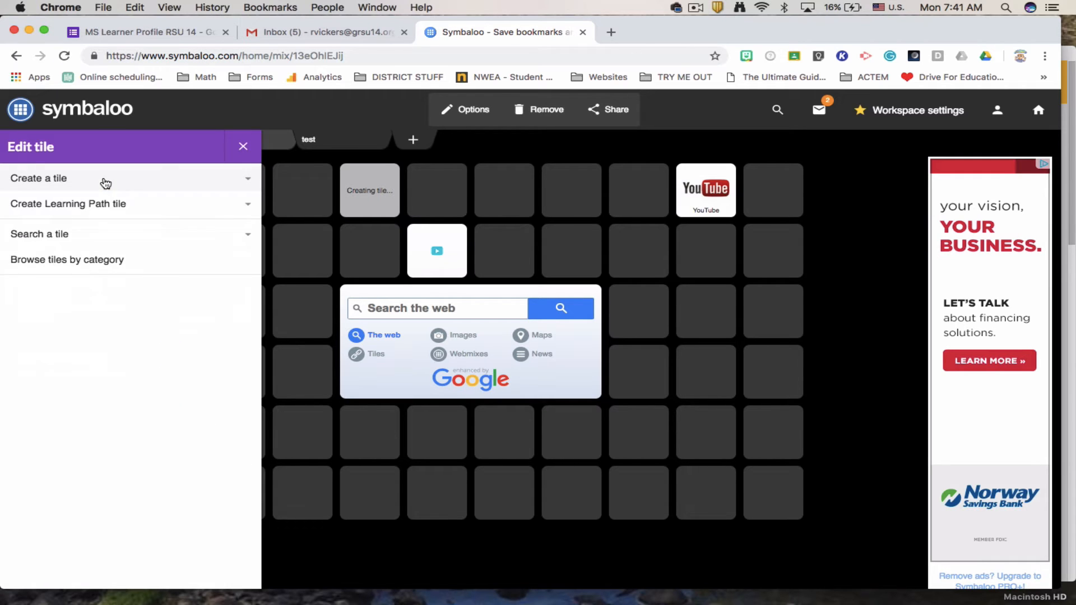
{"action": "left_click", "coordinate": [38, 178]}
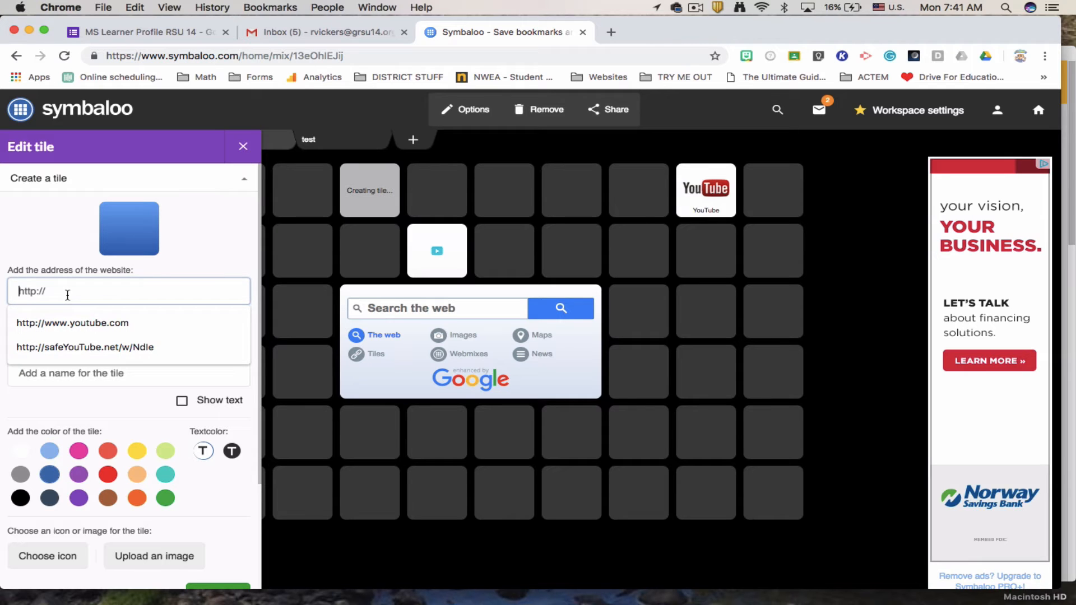
{"action": "type", "text": "www.rsu14."}
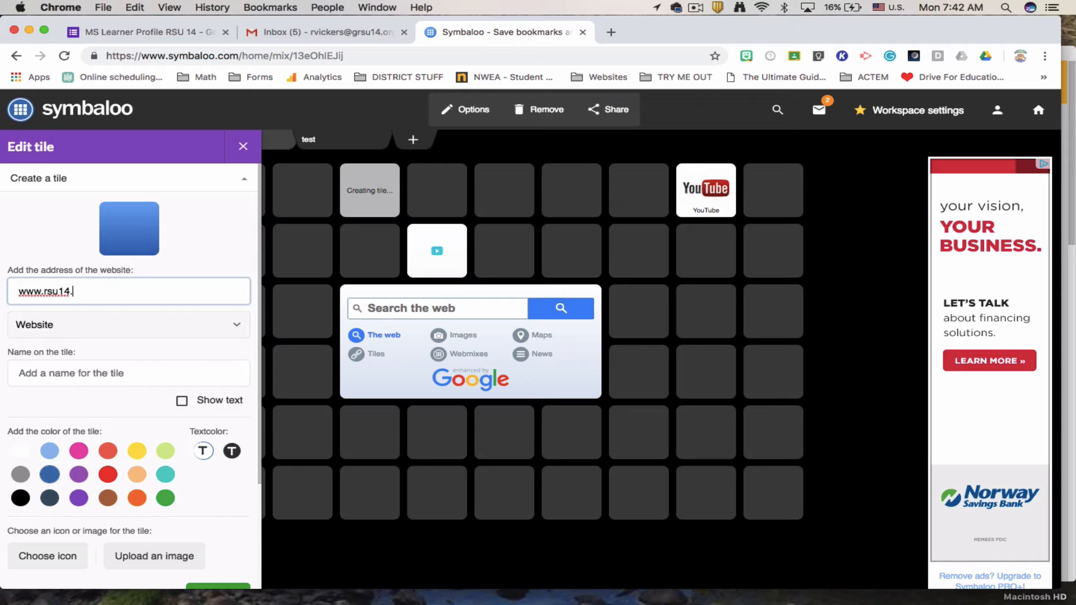
{"action": "type", "text": "org"}
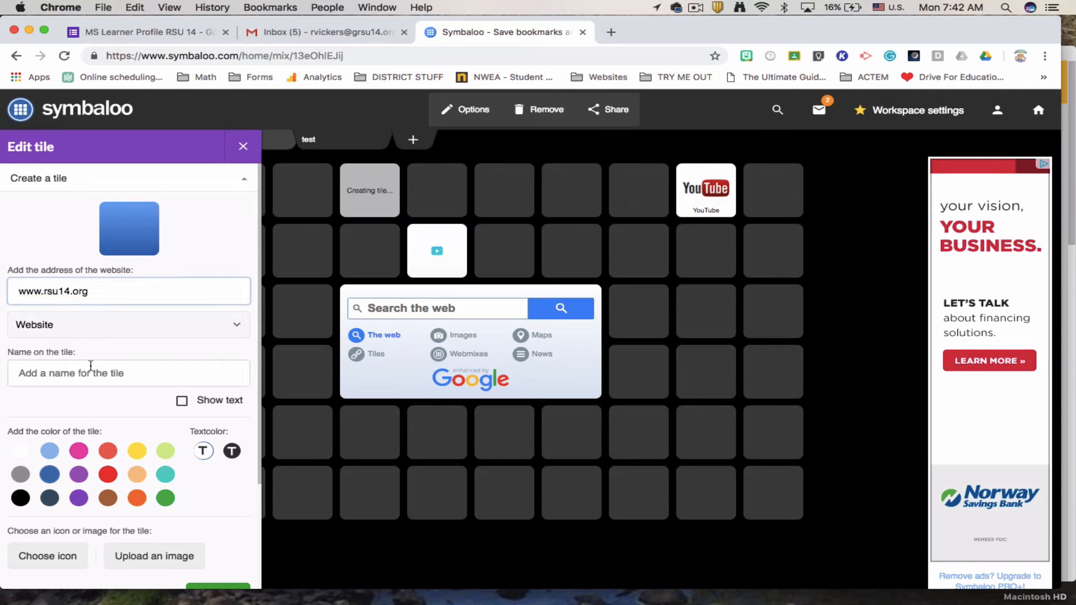
{"action": "left_click", "coordinate": [128, 372]}
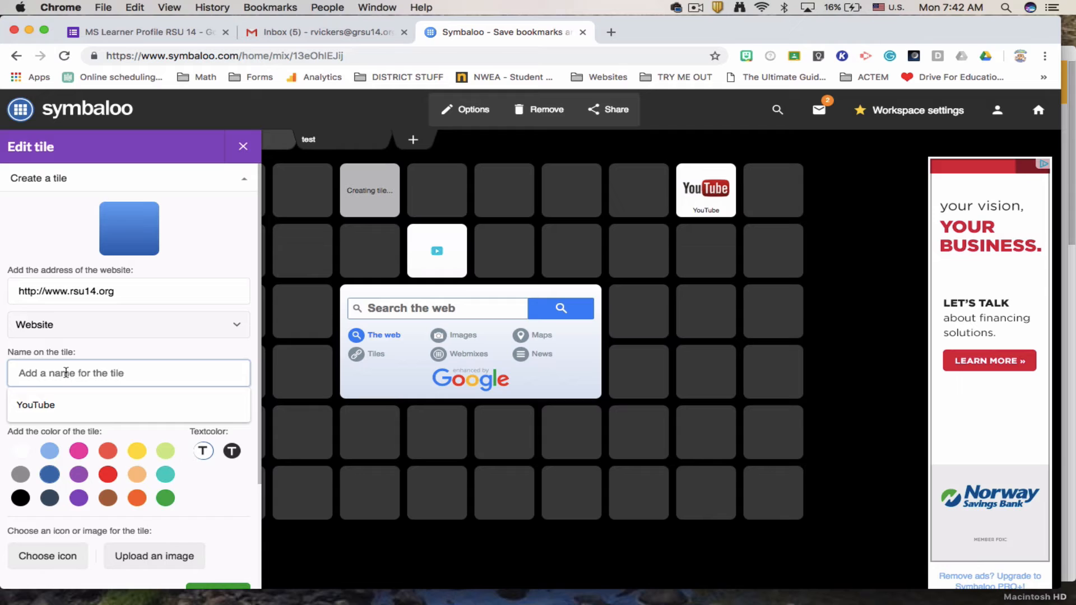
{"action": "type", "text": "Windham Raymond School District"}
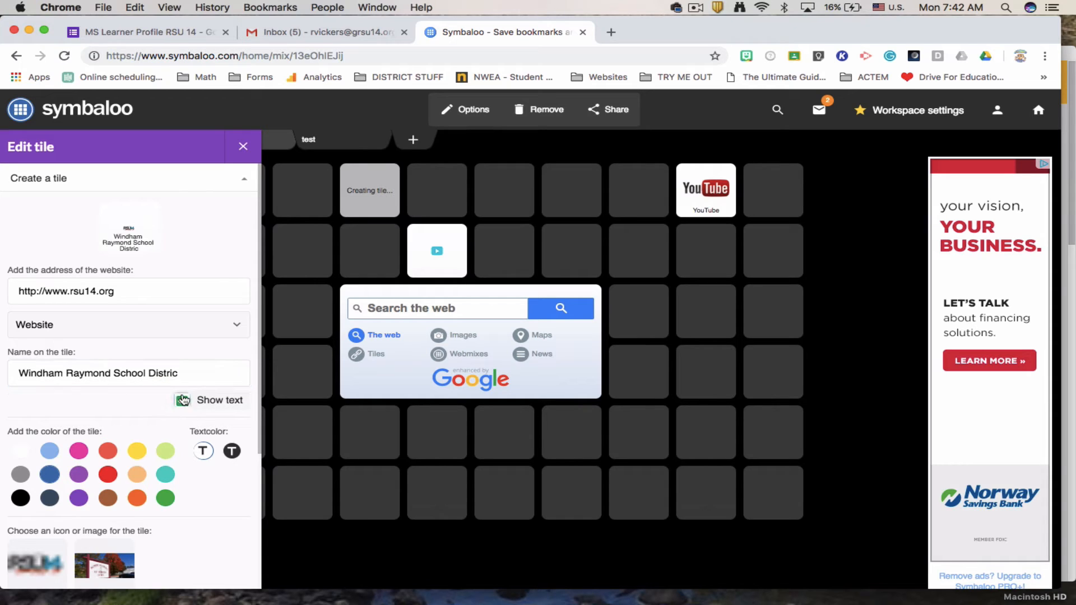
Show the name text on the tile and choose an image for it under the icon options
{"action": "left_click", "coordinate": [181, 400]}
{"action": "type", "text": "."}
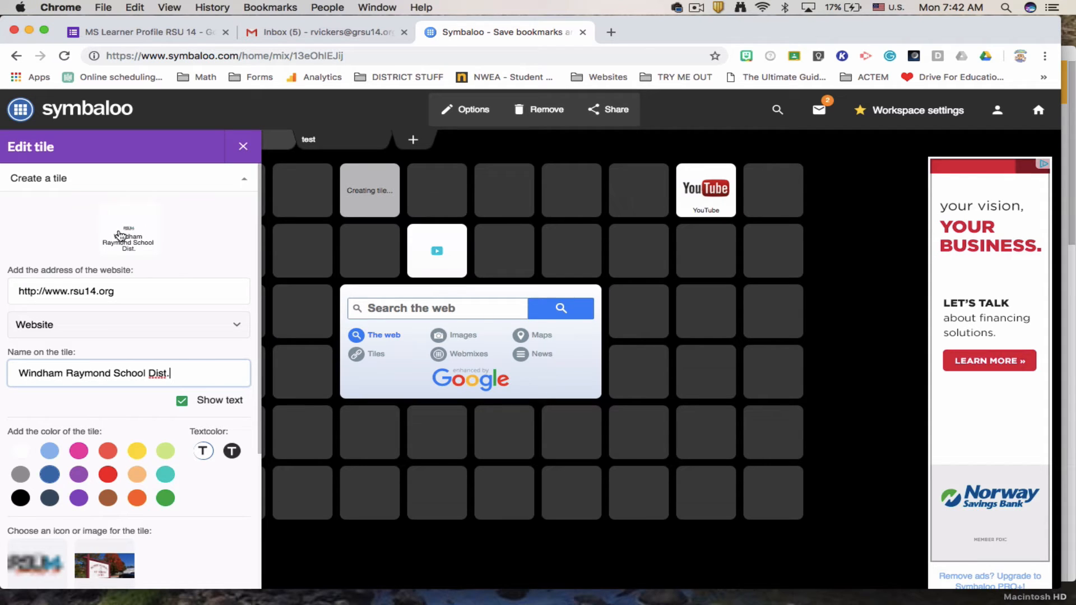
{"action": "mouse_move", "coordinate": [122, 358]}
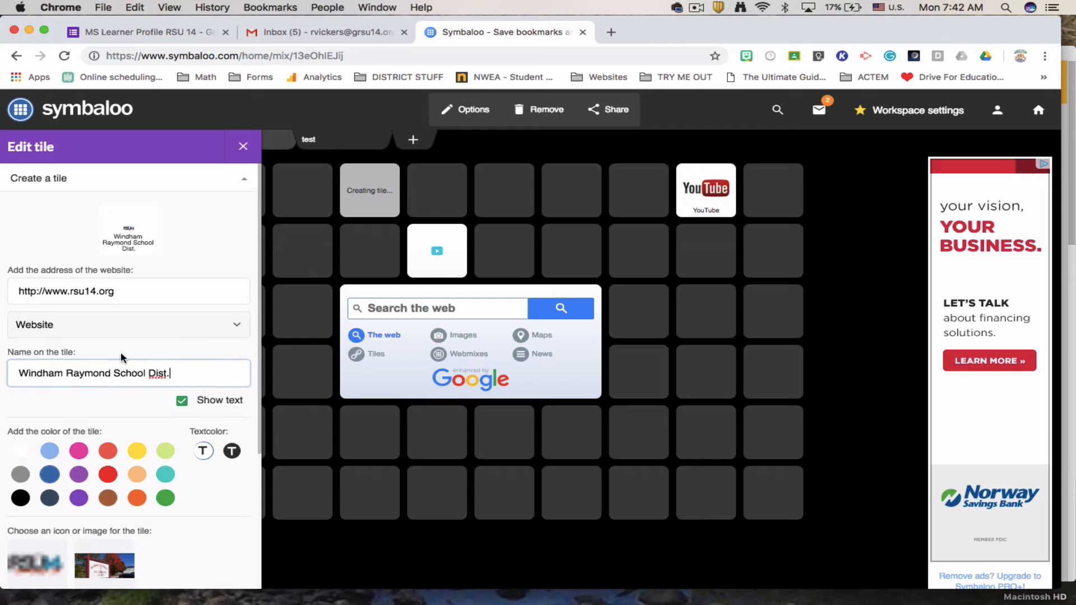
{"action": "scroll", "scroll_direction": "down", "scroll_amount": 3}
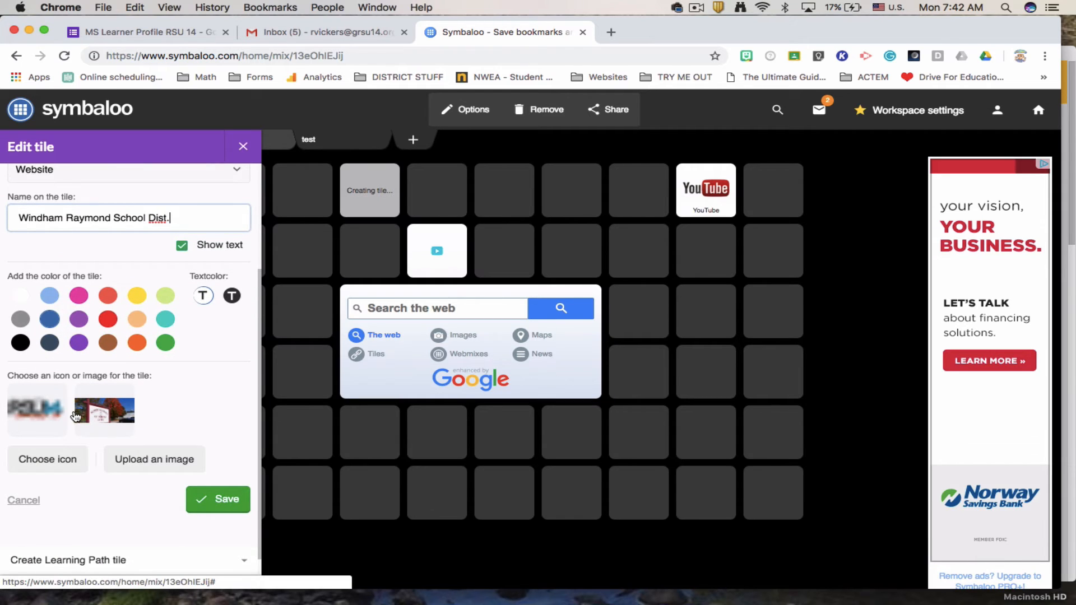
{"action": "left_click", "coordinate": [155, 459]}
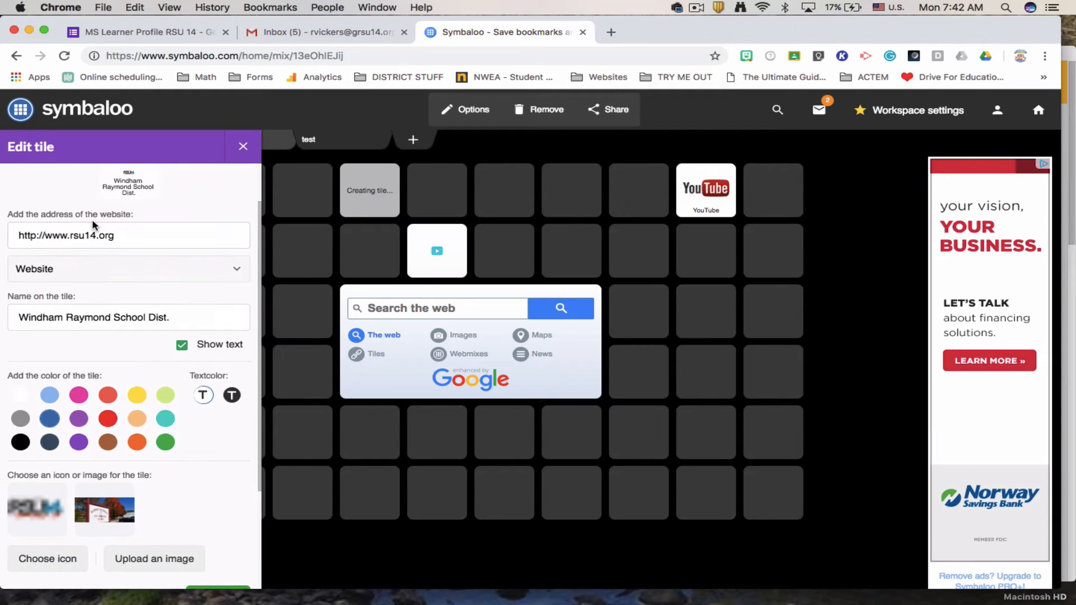
{"action": "scroll", "scroll_direction": "down", "scroll_amount": 3}
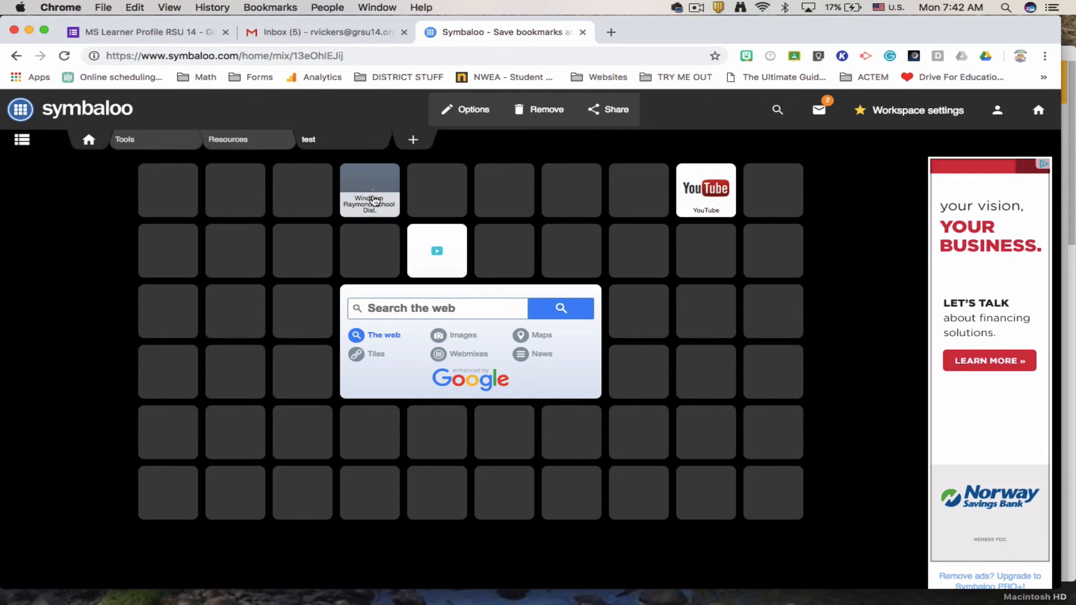
Drag the Windham Raymond School Dist. tile to the leftmost cell of the fourth row
{"action": "left_click_drag", "start_coordinate": [370, 190], "coordinate": [167, 311]}
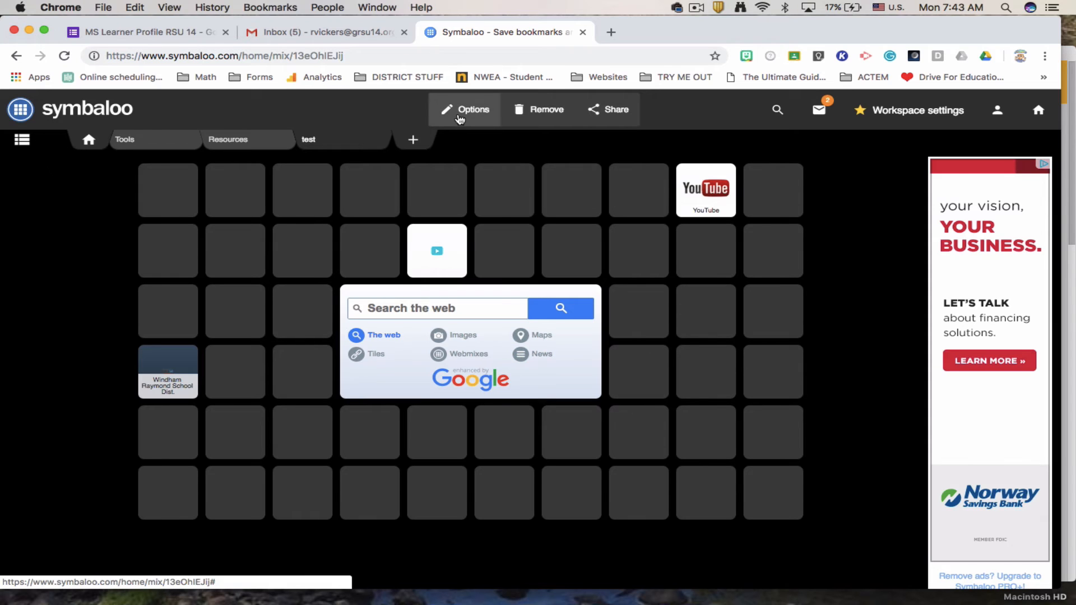
Open the webmix settings and toggle Resize webmix on, then back off
{"action": "left_click", "coordinate": [465, 110]}
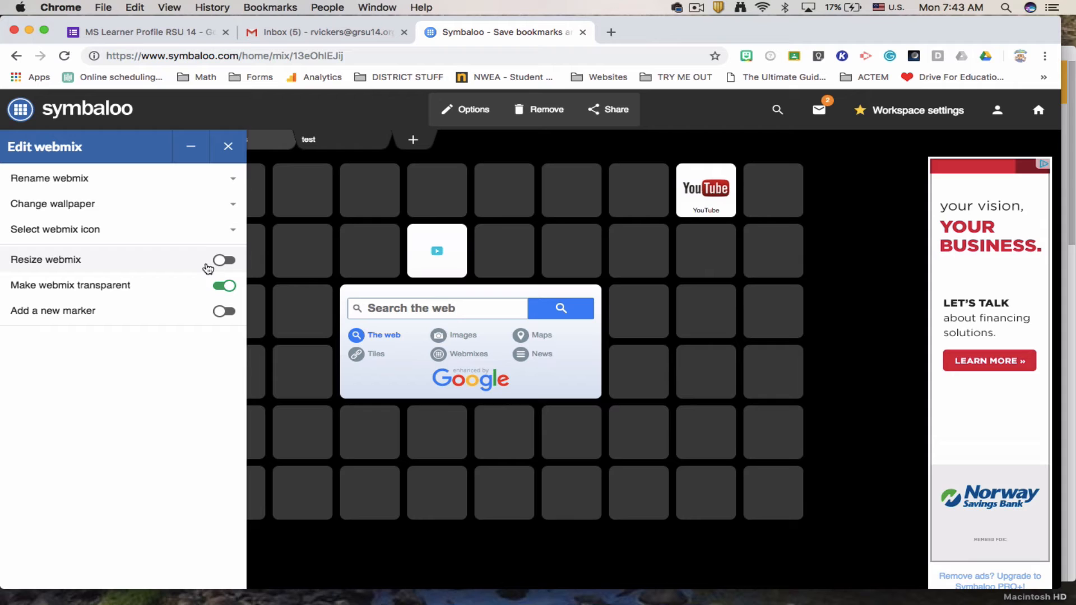
{"action": "left_click", "coordinate": [223, 260]}
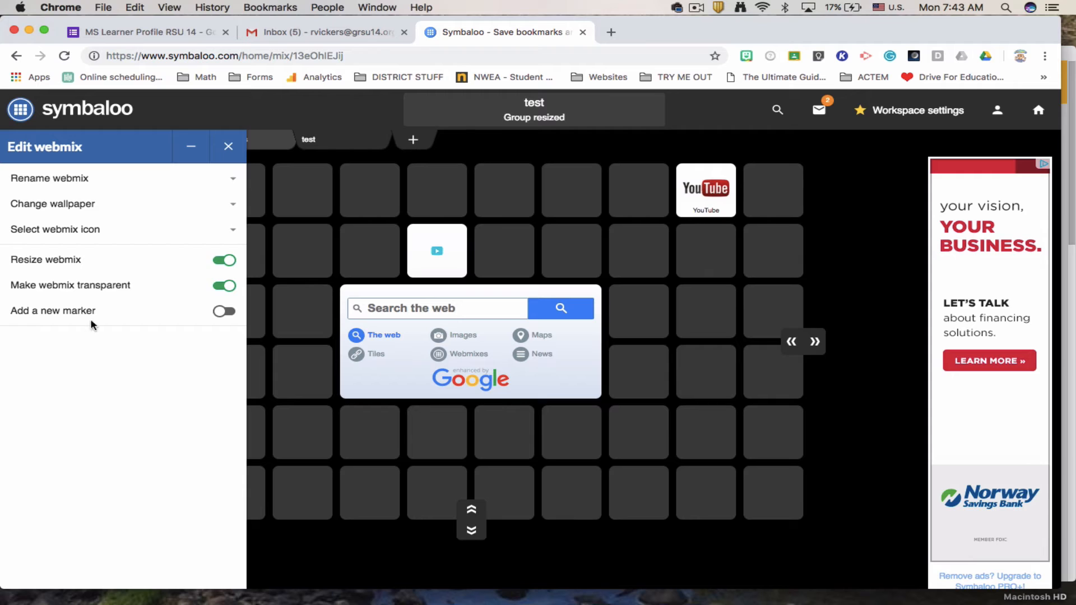
{"action": "left_click", "coordinate": [224, 259]}
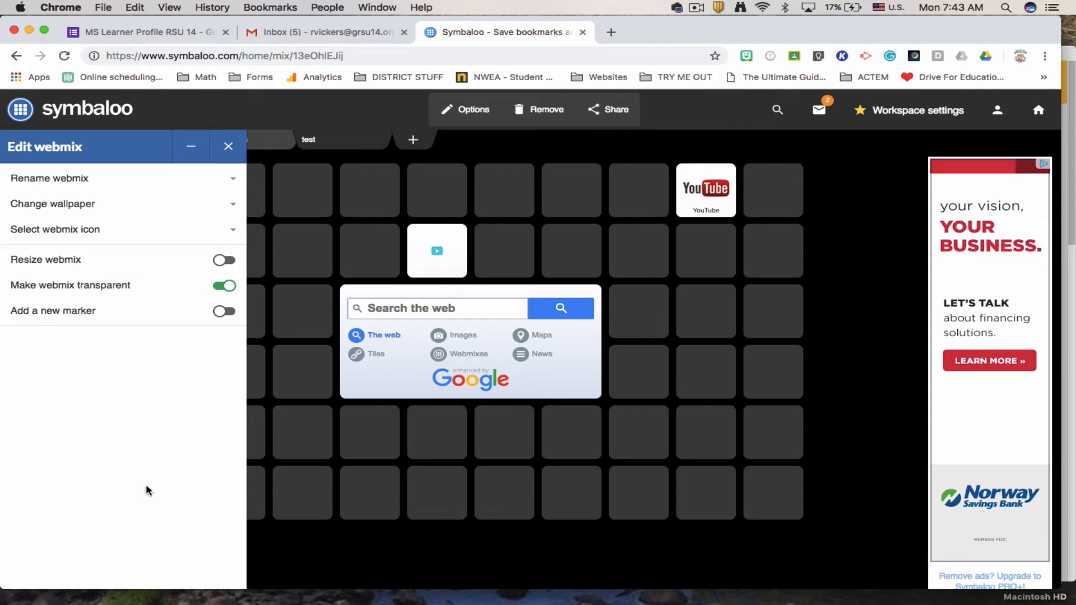
{"action": "mouse_move", "coordinate": [185, 212]}
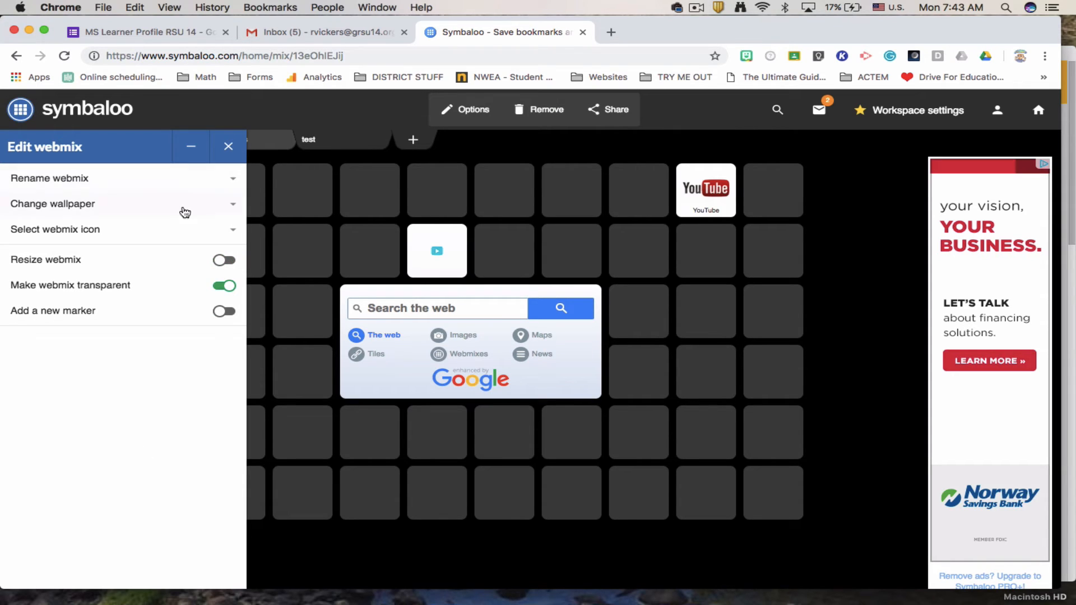
Apply the colourful wooden-plank wallpaper and close the Edit webmix panel
{"action": "left_click", "coordinate": [53, 204]}
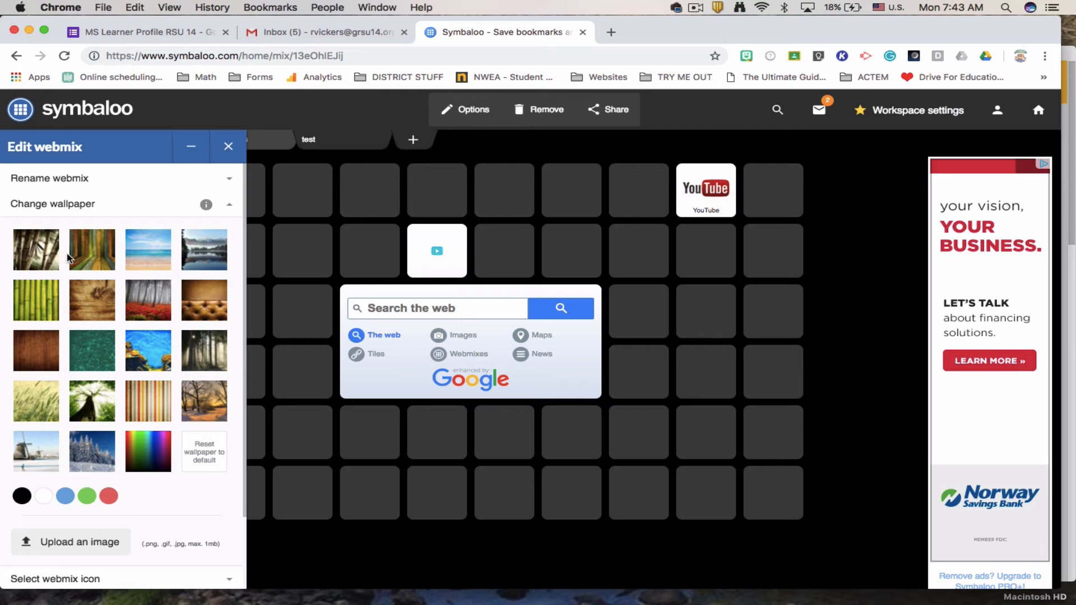
{"action": "left_click", "coordinate": [92, 249]}
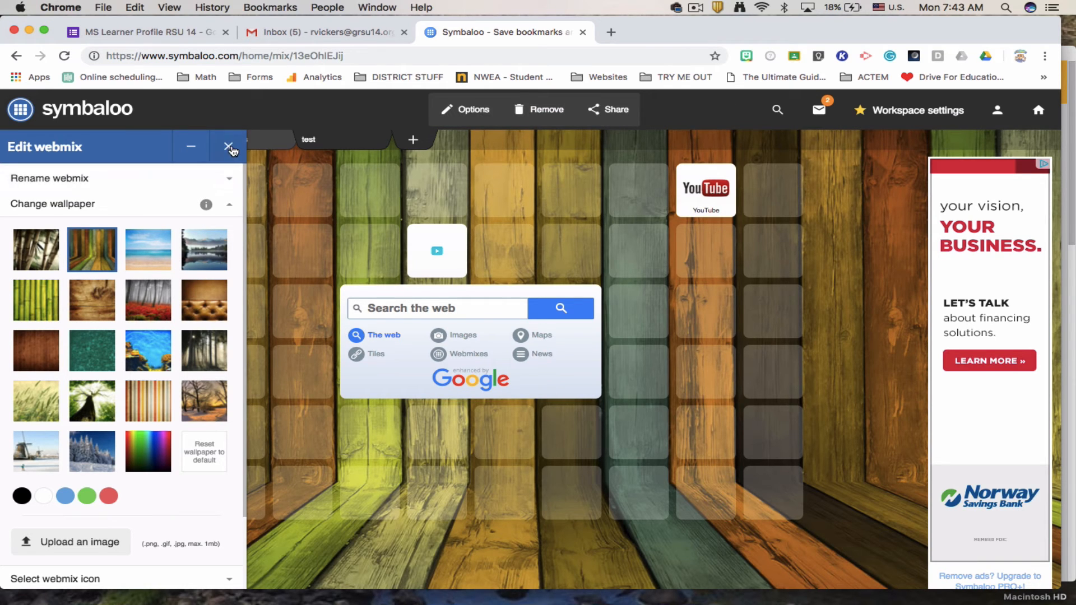
{"action": "left_click", "coordinate": [231, 147]}
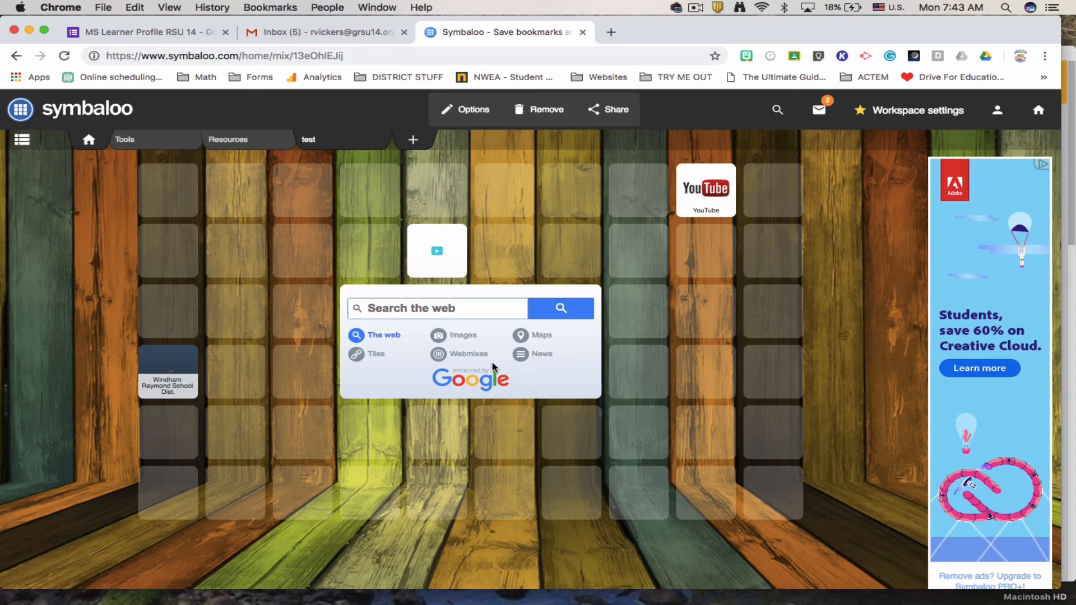
{"action": "mouse_move", "coordinate": [719, 23]}
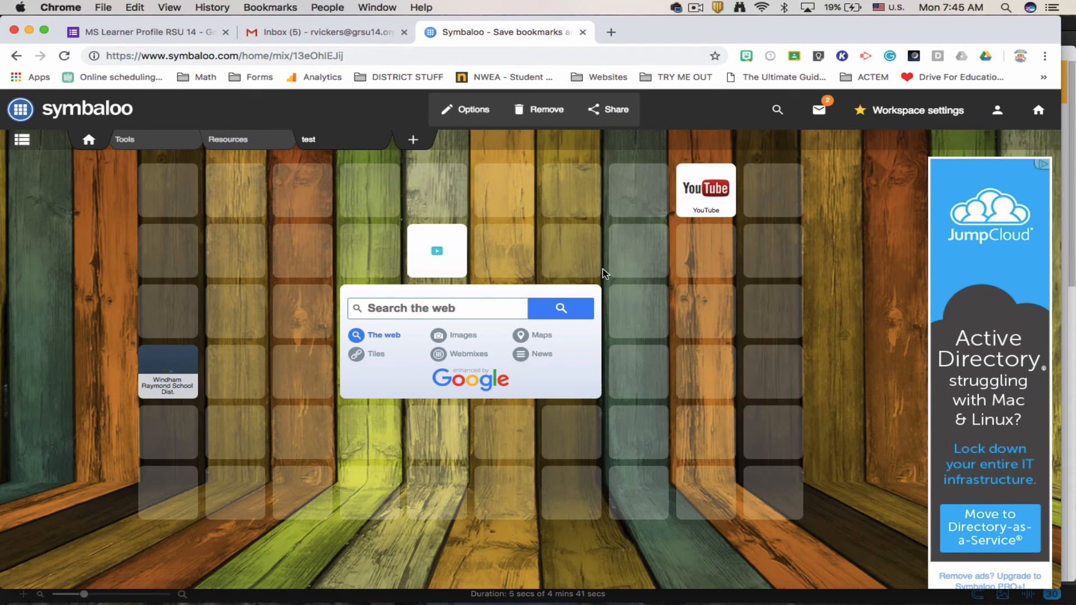
{"action": "left_click", "coordinate": [614, 109]}
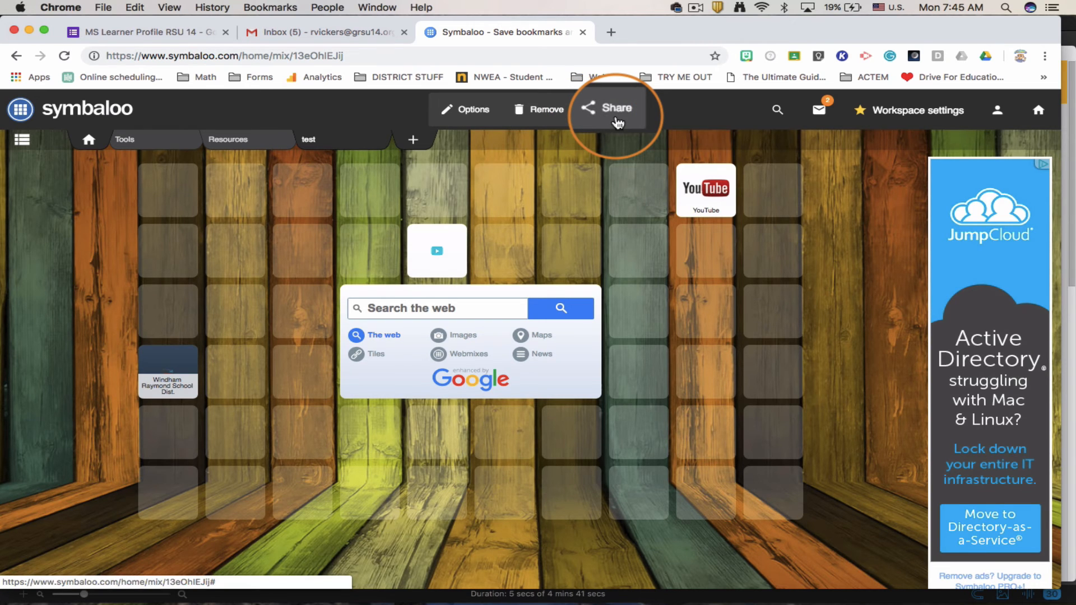
Open the Share options and choose Share this webmix under Create a shareable link
{"action": "left_click", "coordinate": [611, 109]}
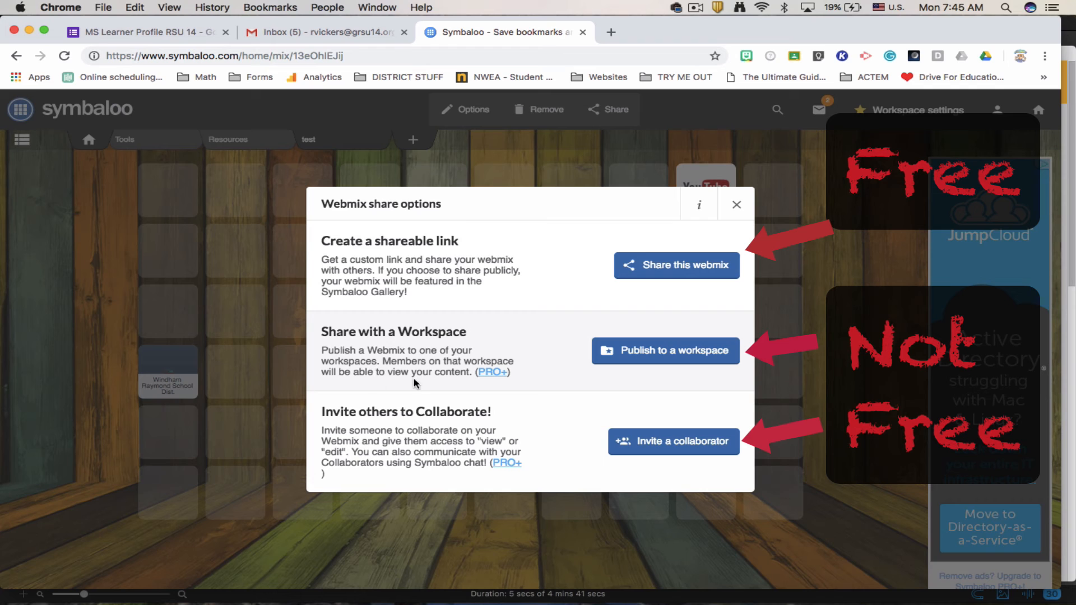
{"action": "mouse_move", "coordinate": [548, 382]}
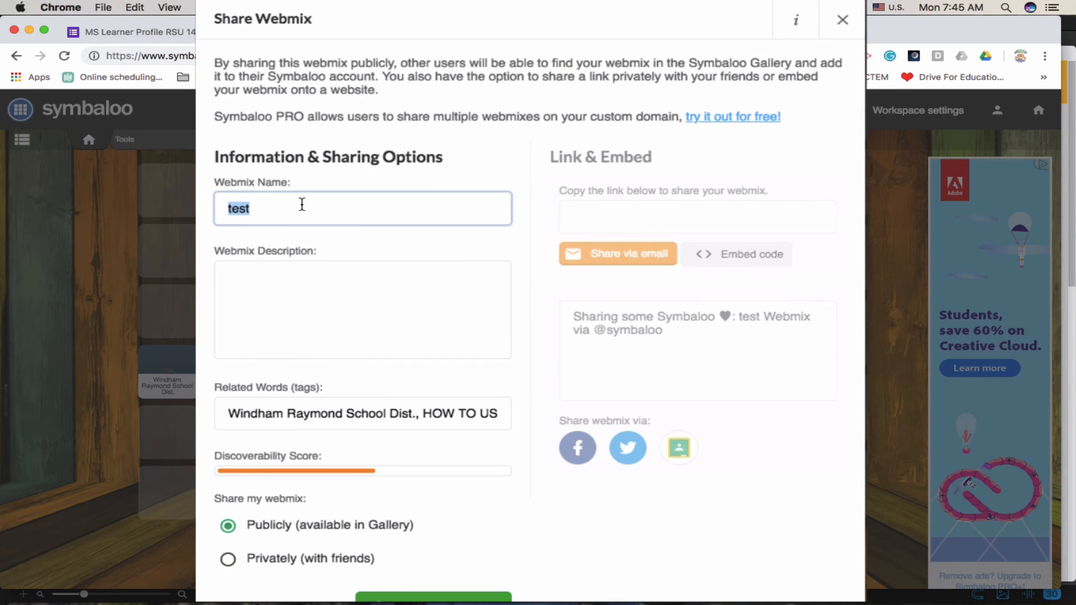
Fill the share form with name NAME IT, description GIVE A DESCRIPTION, and tags 'HOW TO USE AIR DRY CLAY | Fate, YouTube'
{"action": "type", "text": "NAME IT"}
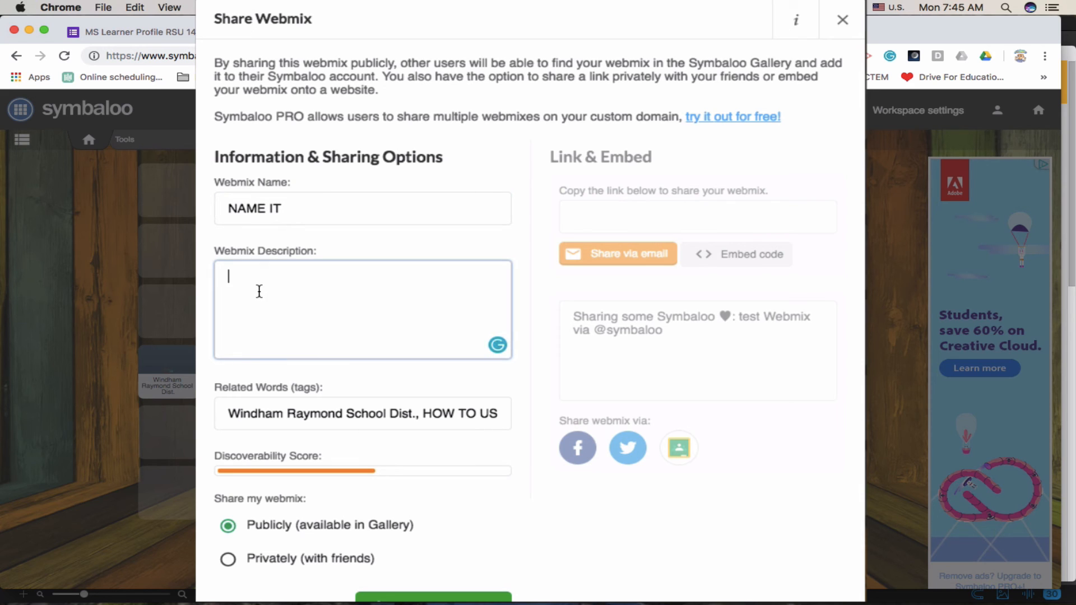
{"action": "type", "text": "GIVE A DES"}
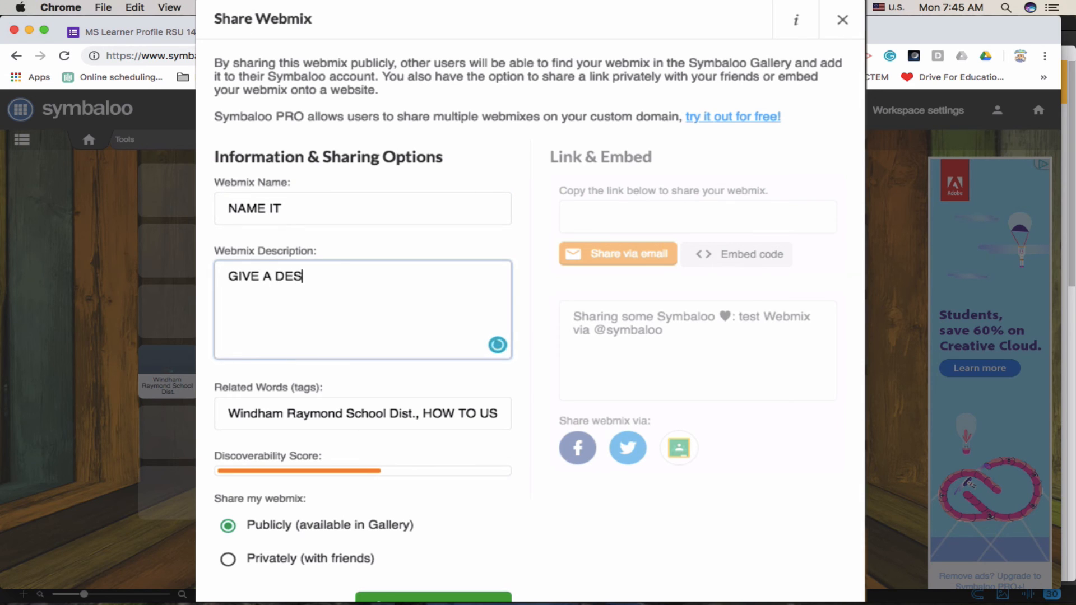
{"action": "type", "text": "CRIPTION"}
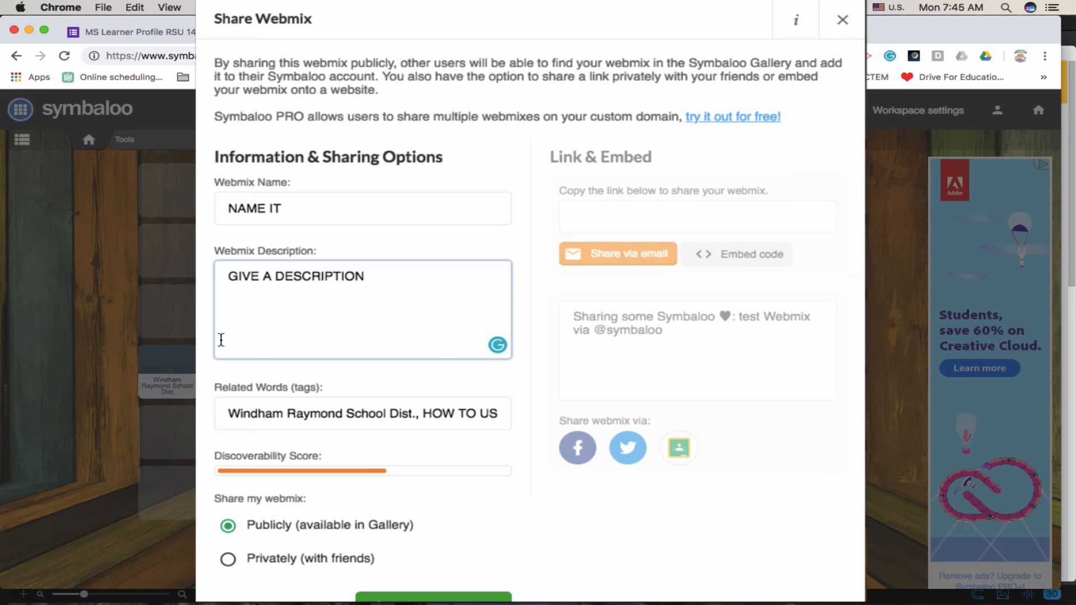
{"action": "scroll", "scroll_direction": "down", "scroll_amount": 3}
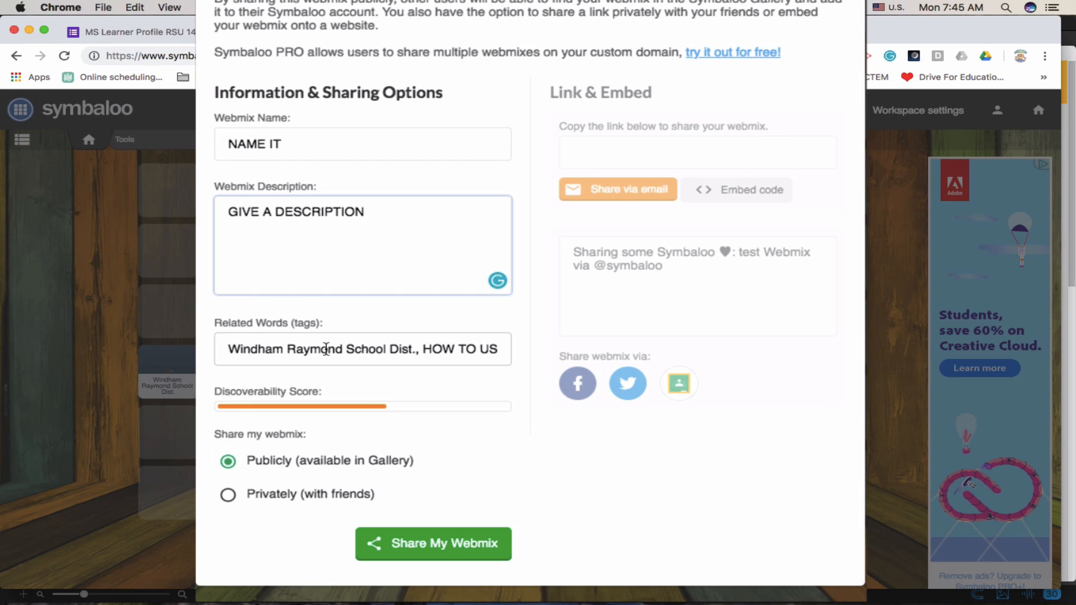
{"action": "triple_click", "coordinate": [362, 349]}
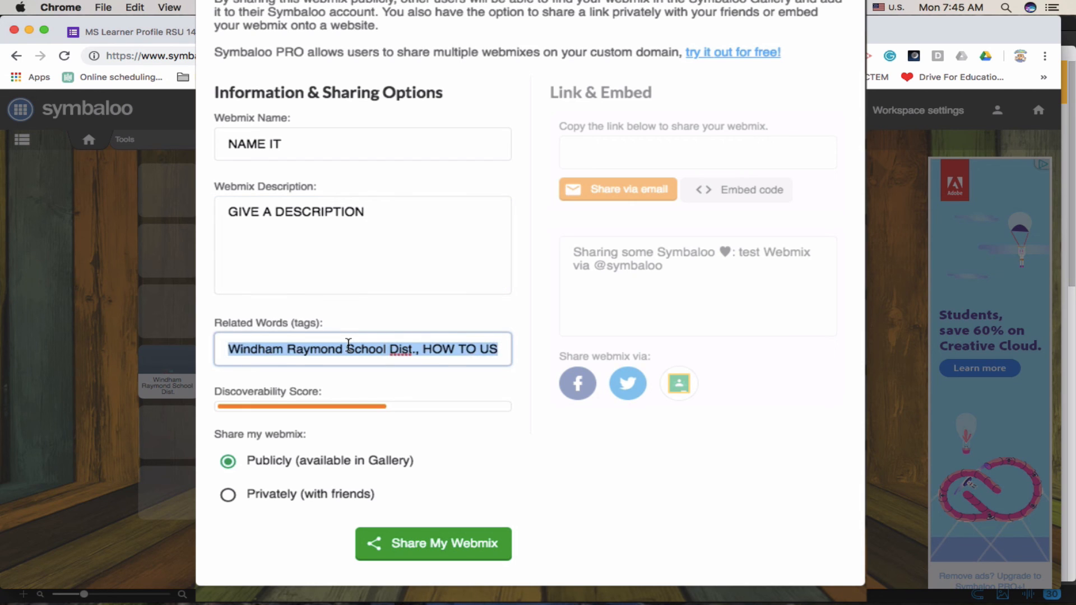
{"action": "type", "text": "HOW TO USE AIR DRY CLAY | Fate, YouTube"}
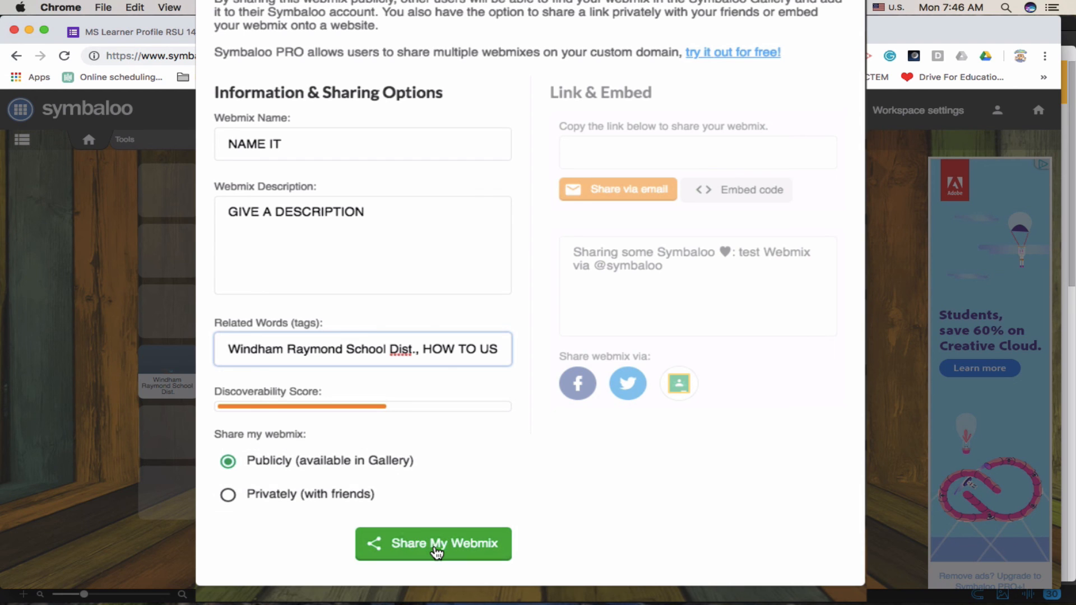
Share the webmix publicly, view its iframe embed code, and close the dialog
{"action": "left_click", "coordinate": [433, 544]}
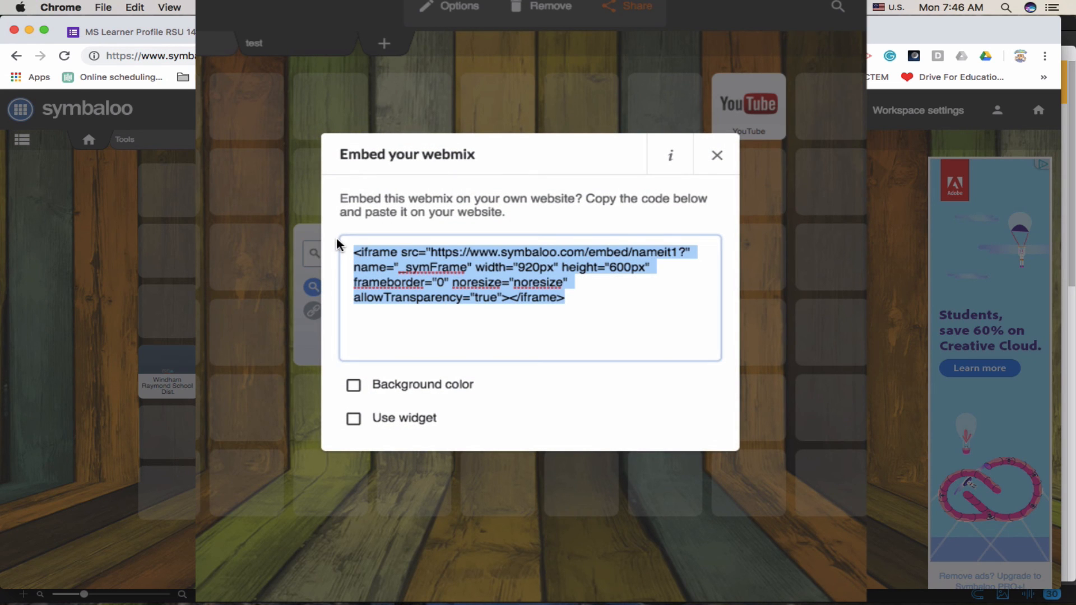
{"action": "left_click", "coordinate": [715, 155]}
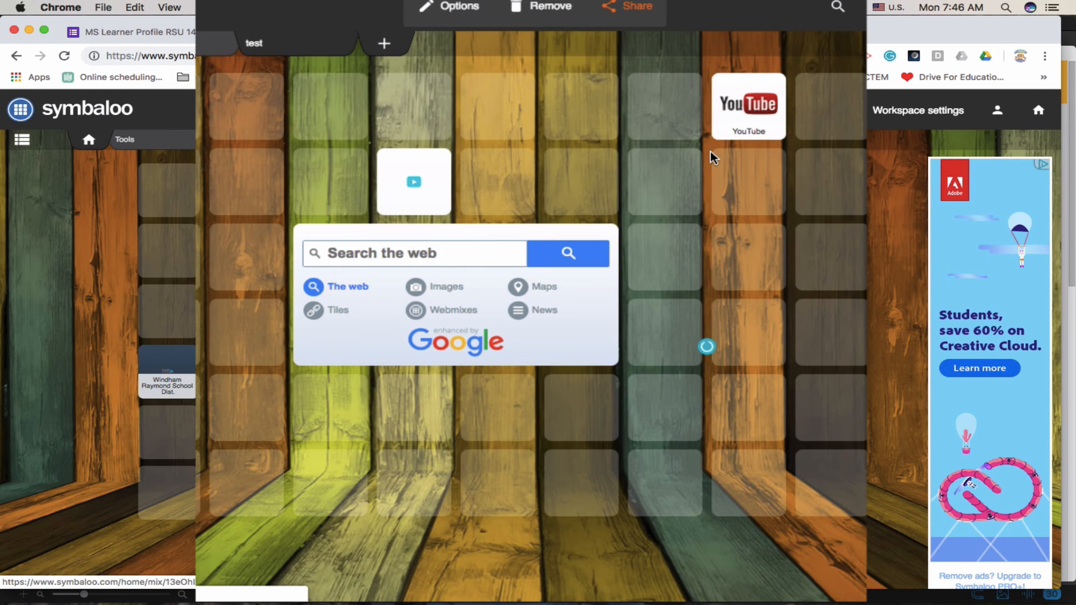